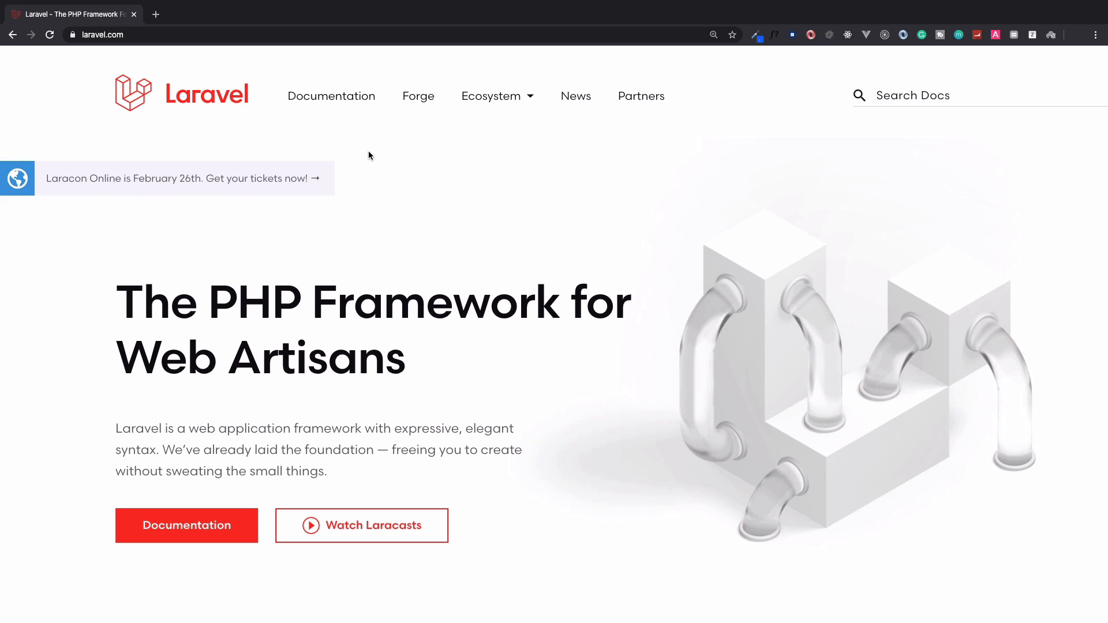
Open the 7.x Upgrade Guide from Documentation > Prologue and scroll its impact list
click(331, 95)
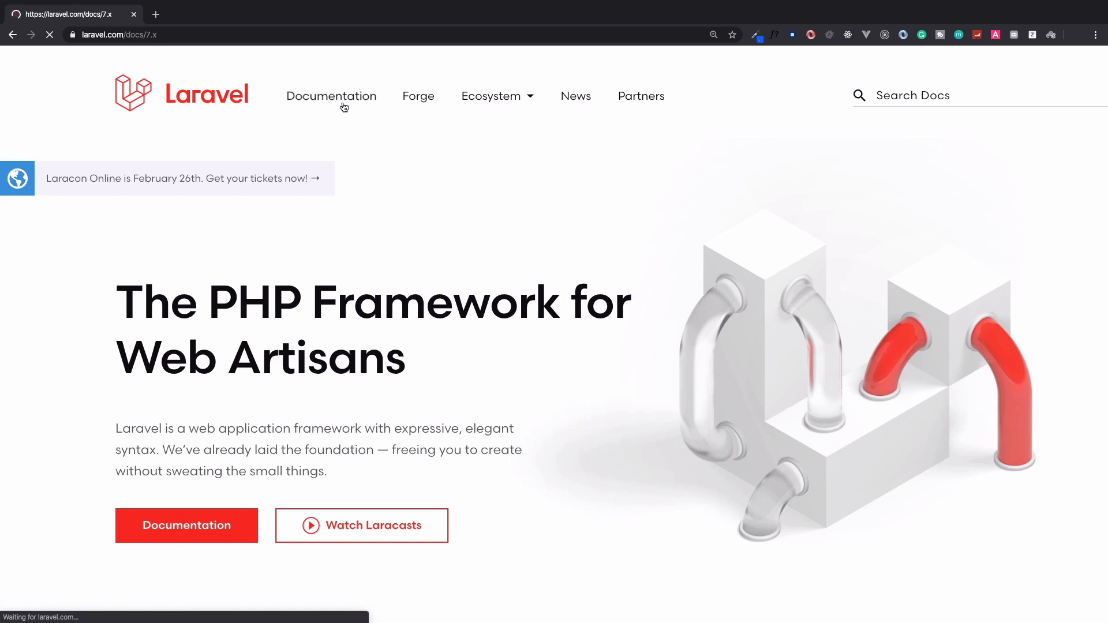
click(330, 95)
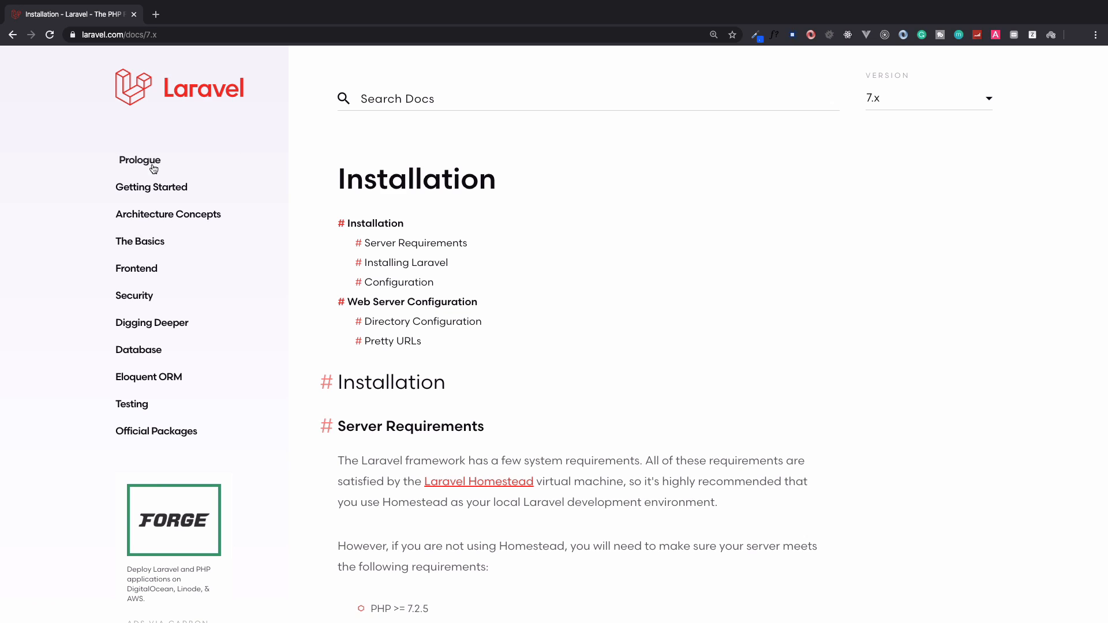
click(139, 160)
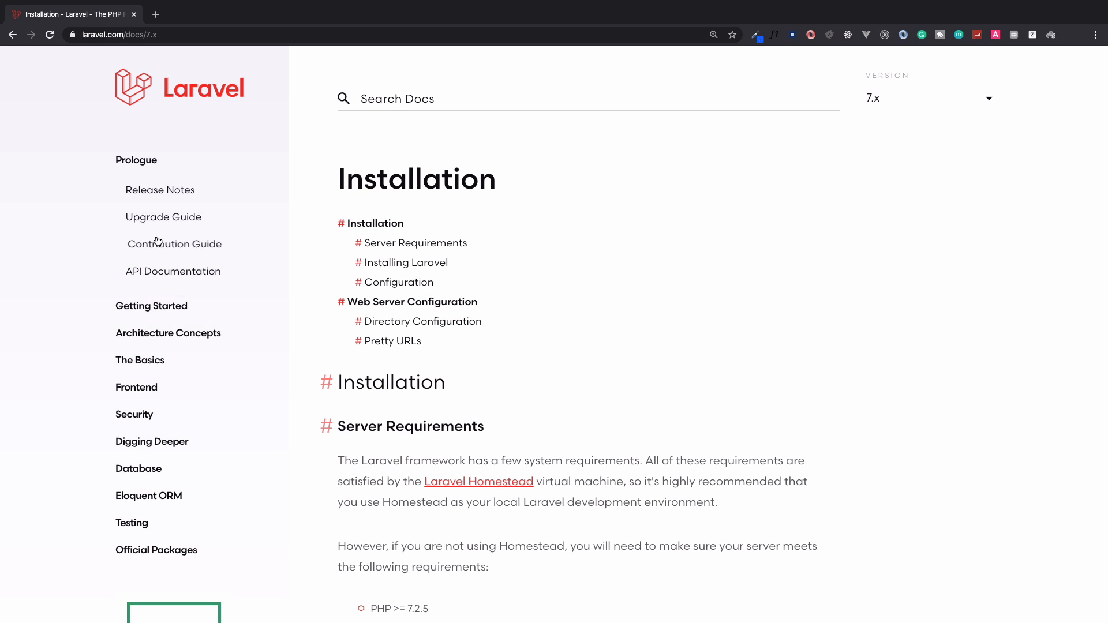
click(164, 217)
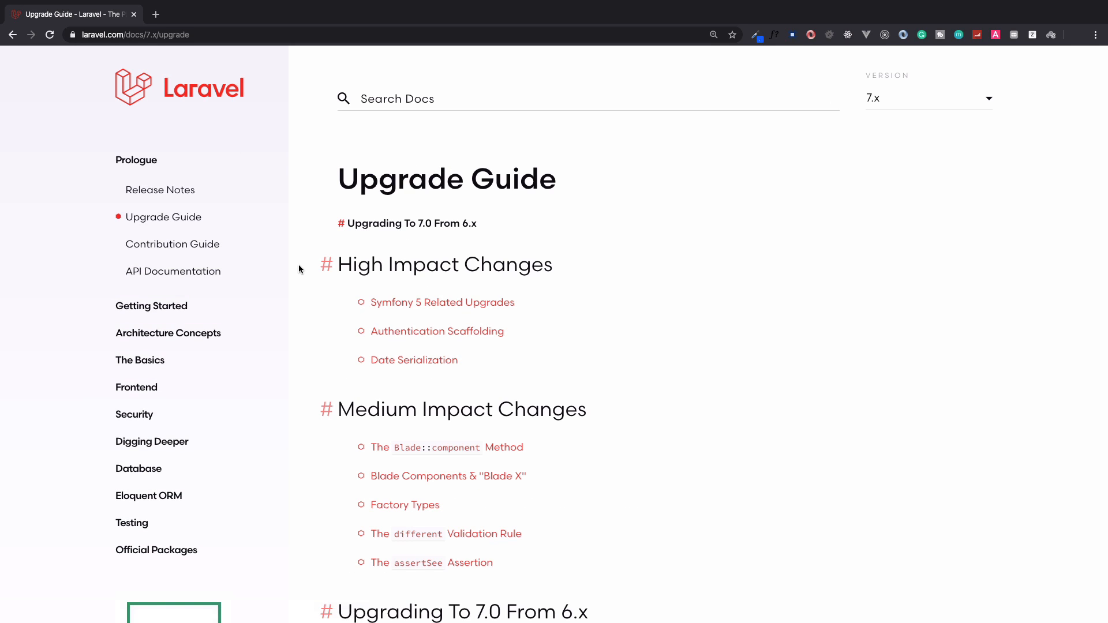
scroll(down, 3)
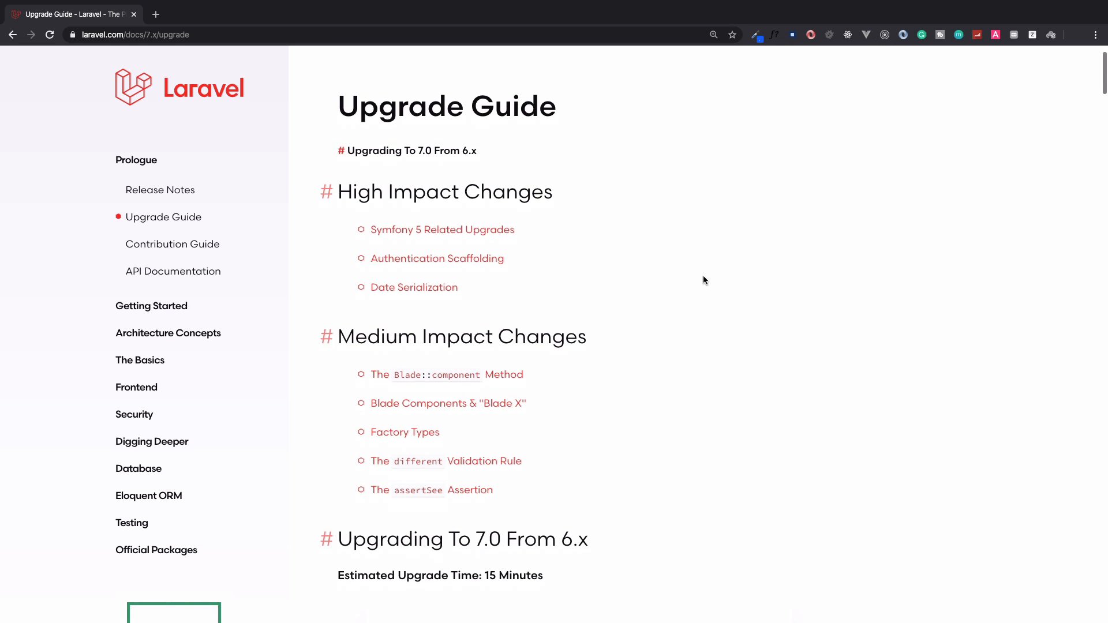
scroll(down, 3)
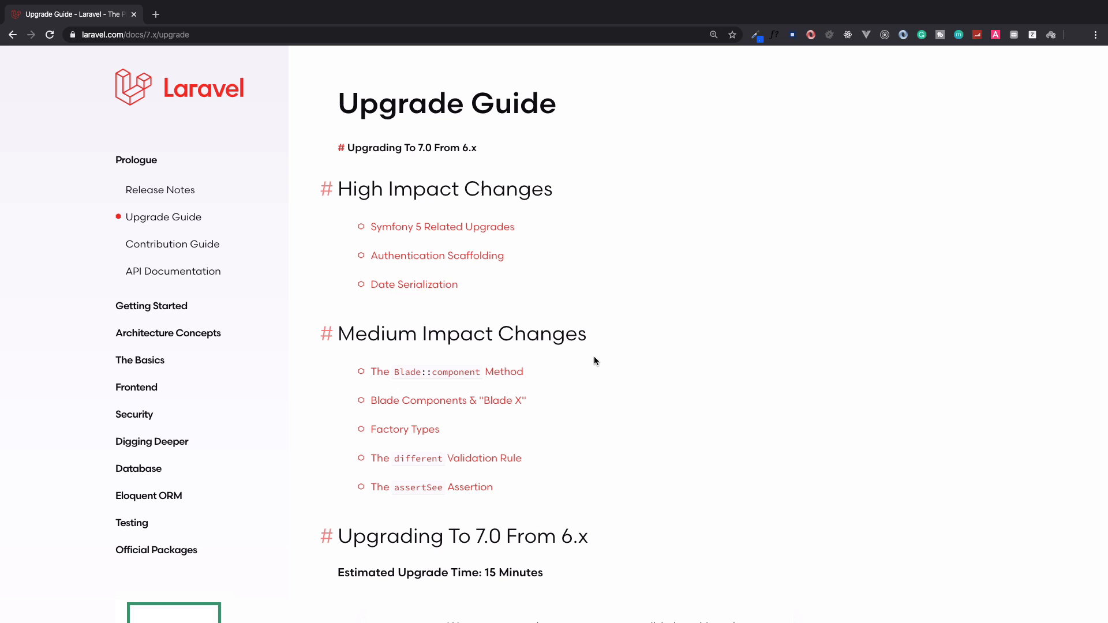
mouse_move(623, 311)
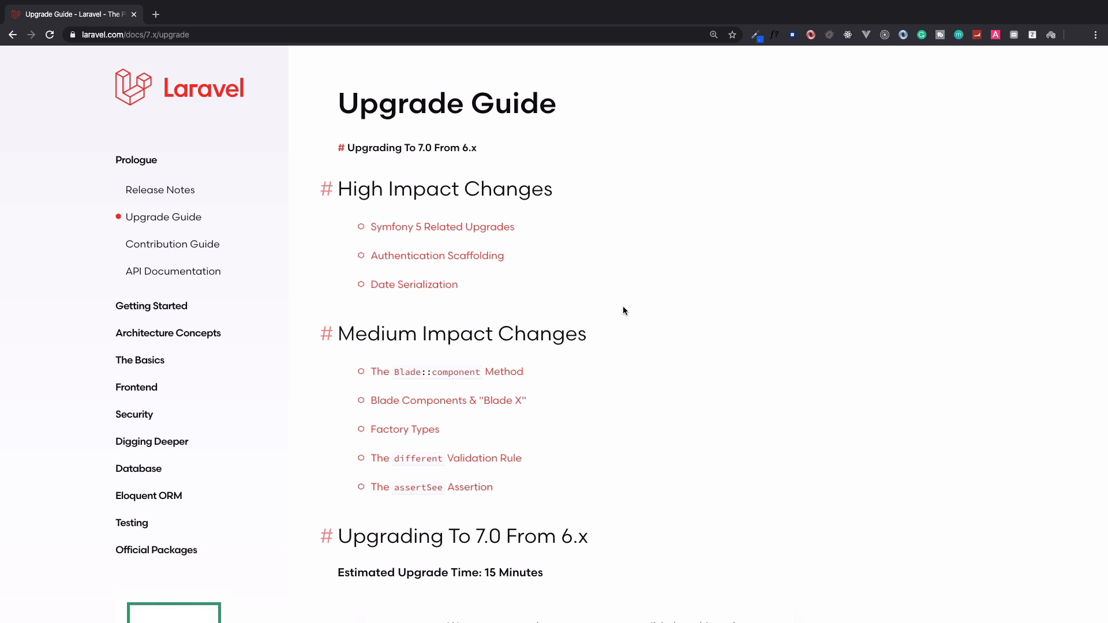
mouse_move(525, 188)
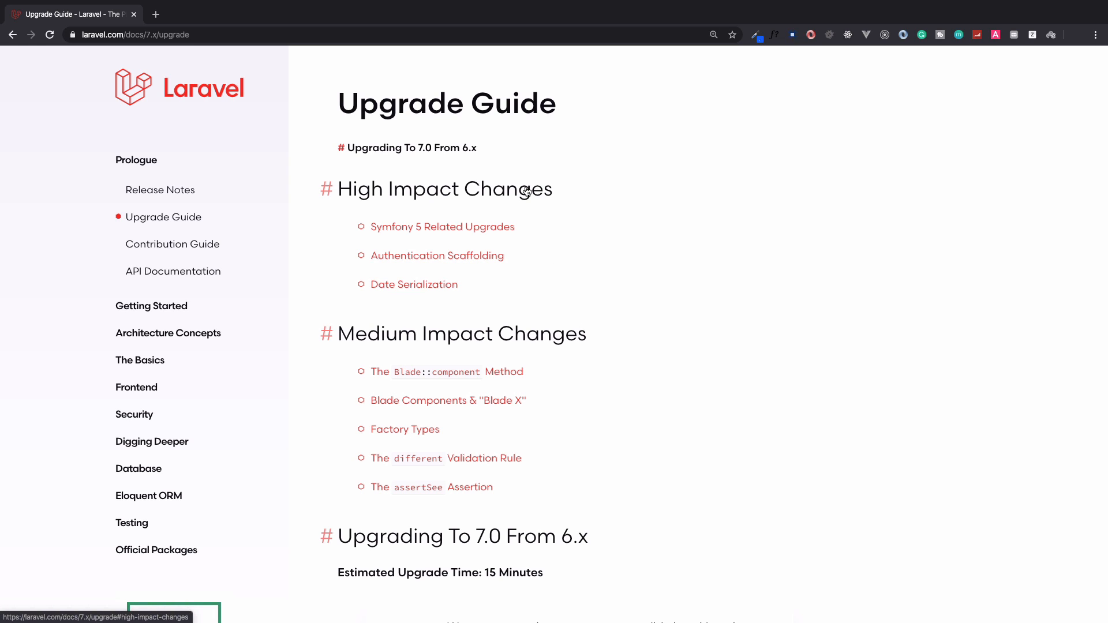
mouse_move(440, 236)
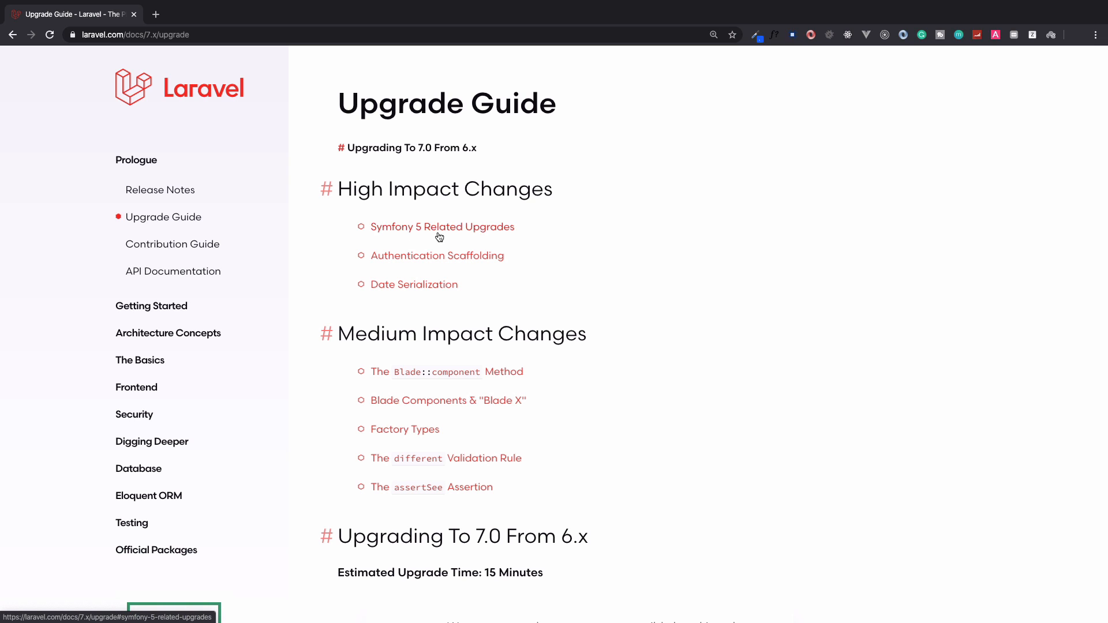
click(441, 227)
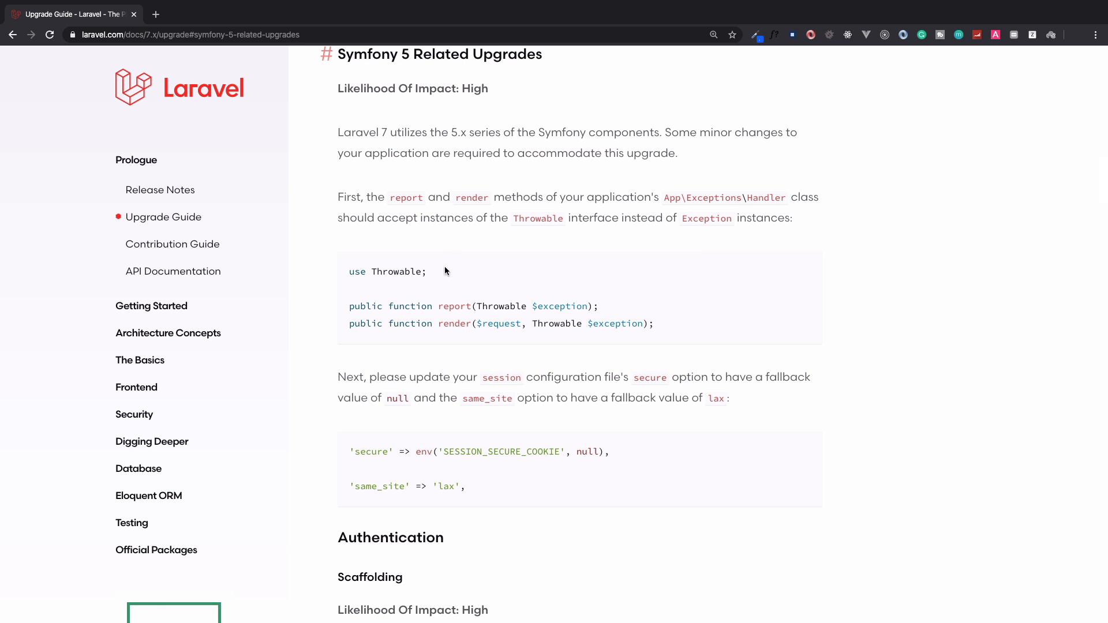
mouse_move(347, 310)
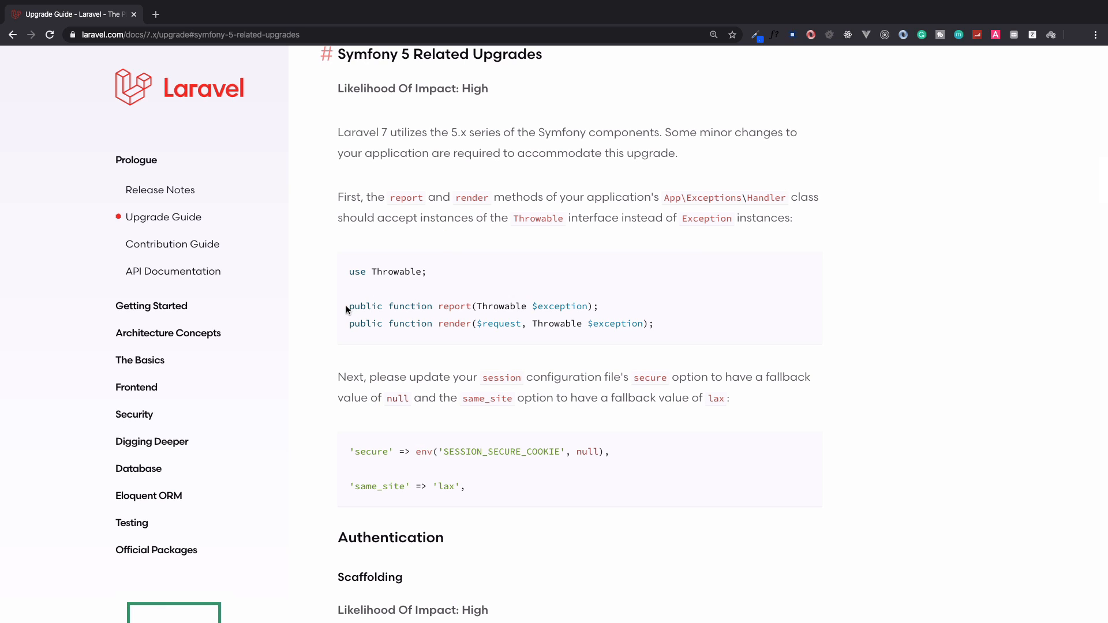
double_click(555, 324)
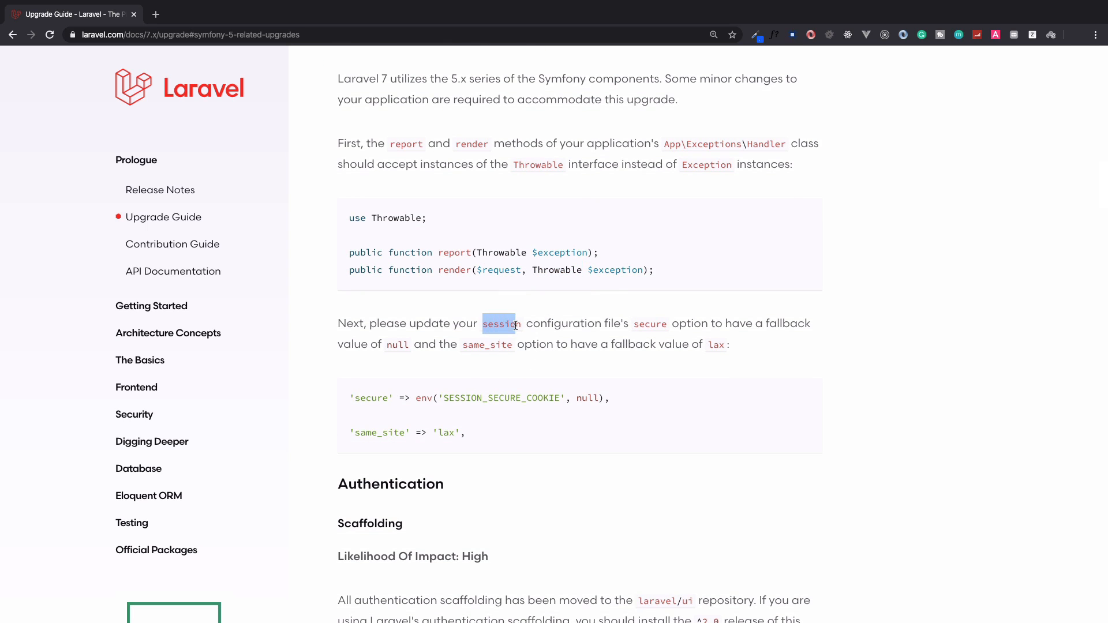
click(528, 455)
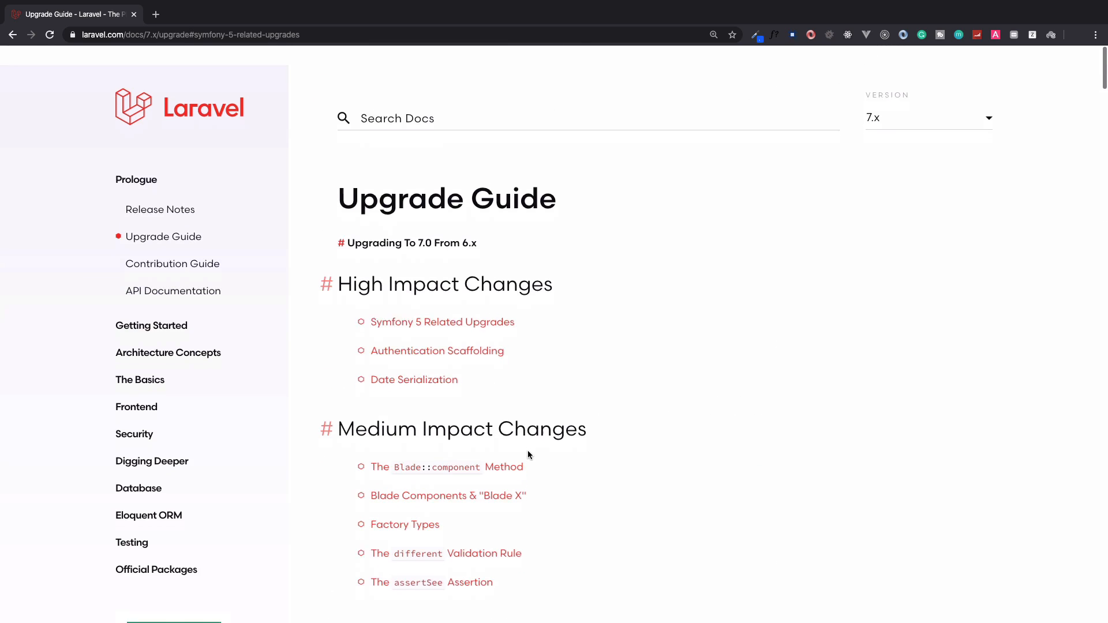
click(438, 350)
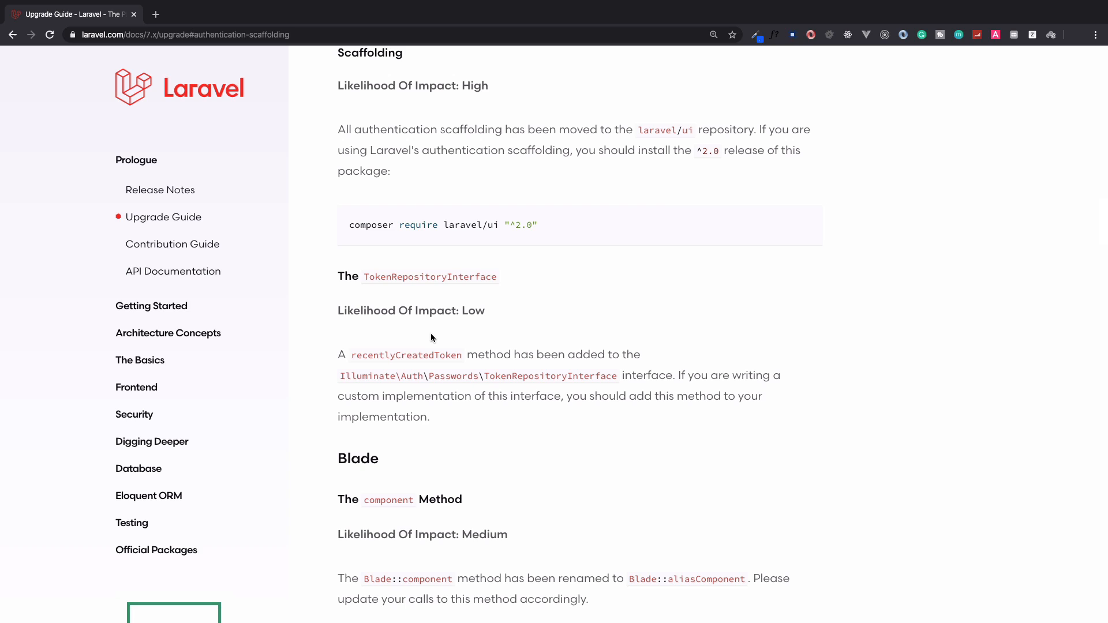
mouse_move(357, 235)
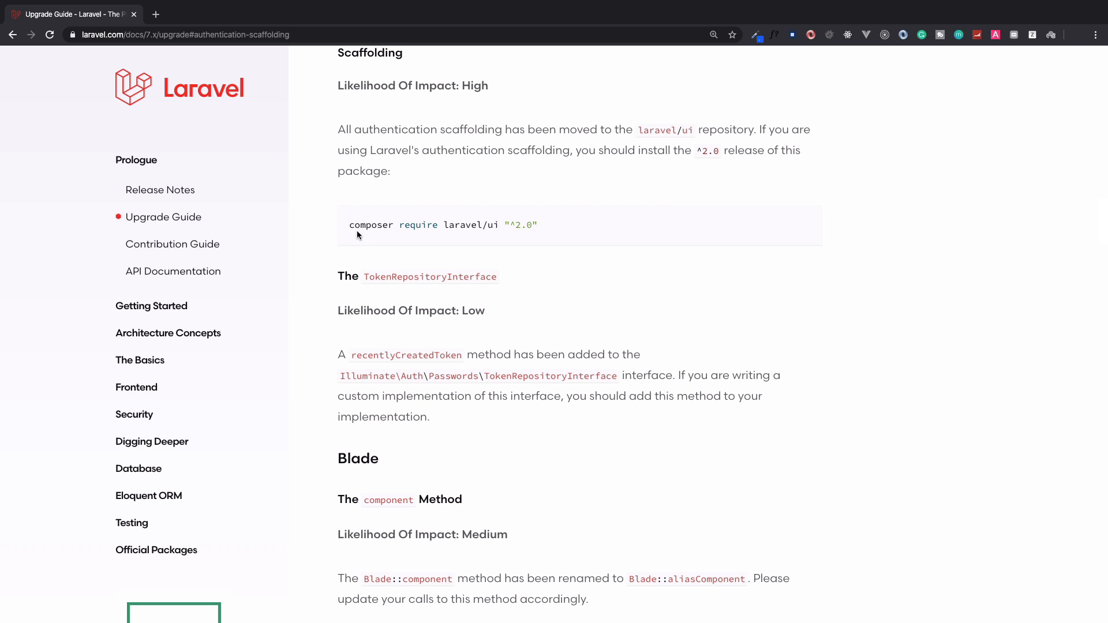
mouse_move(577, 231)
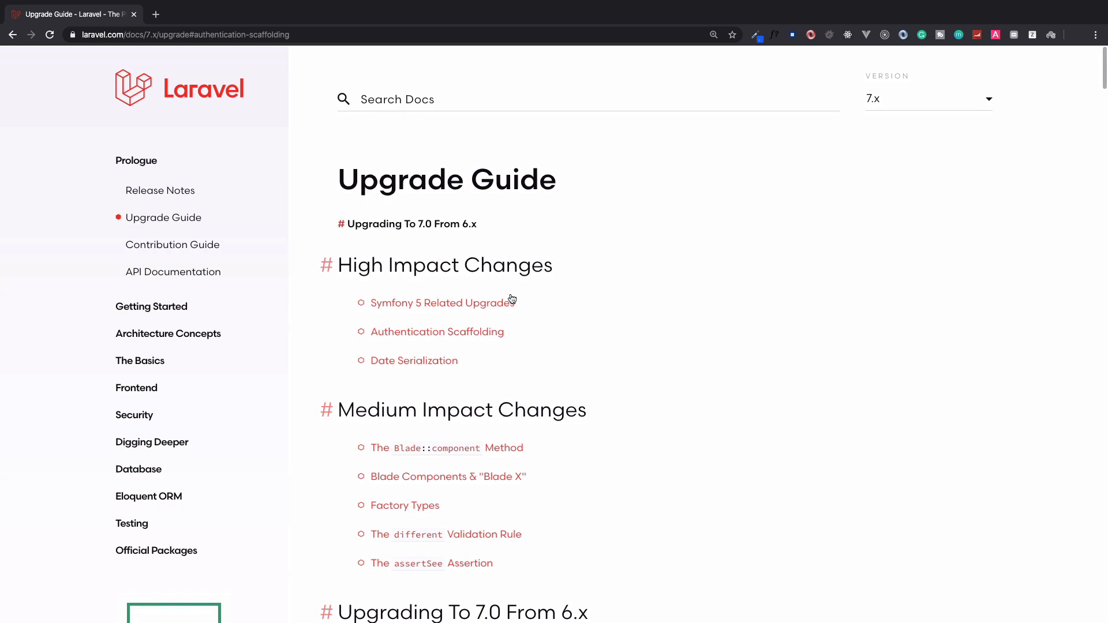
Jump to the Date Serialization upgrade notes
click(414, 360)
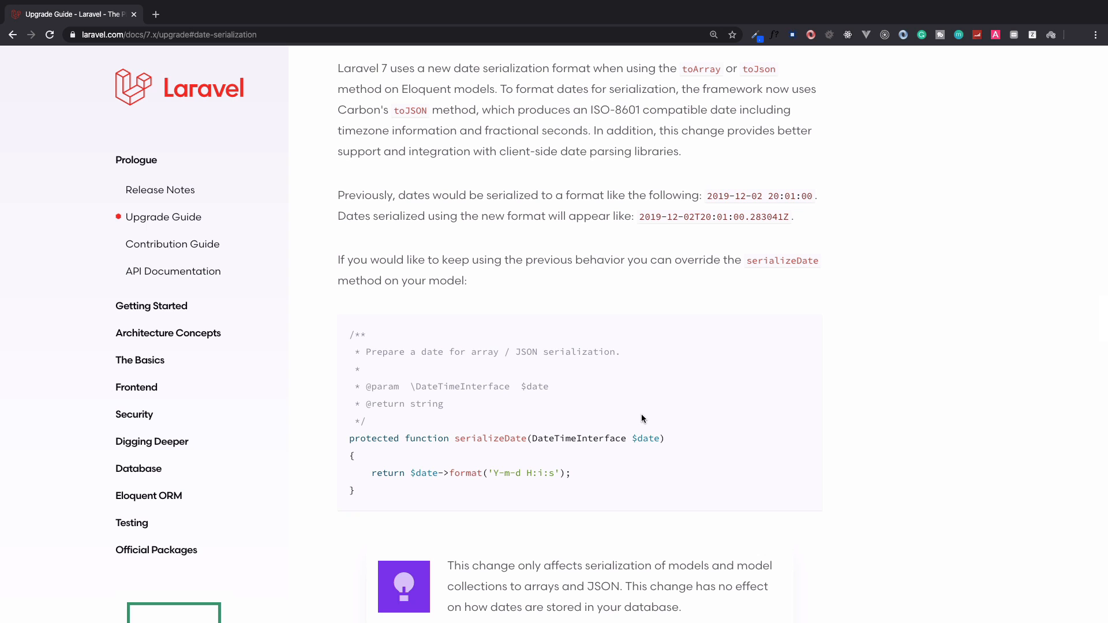
mouse_move(445, 492)
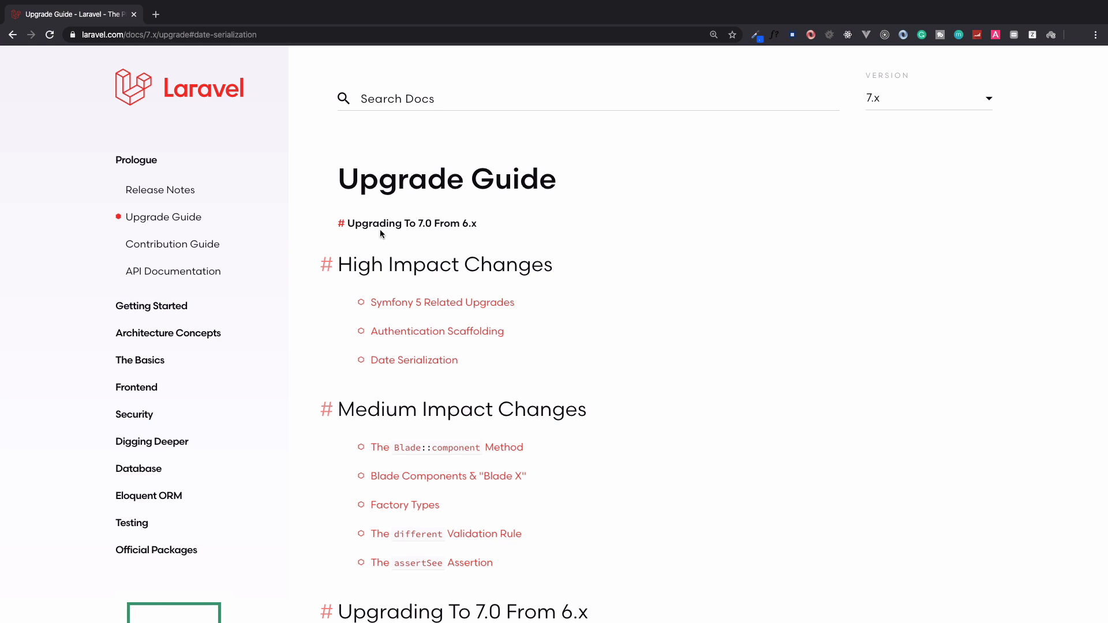
mouse_move(436, 229)
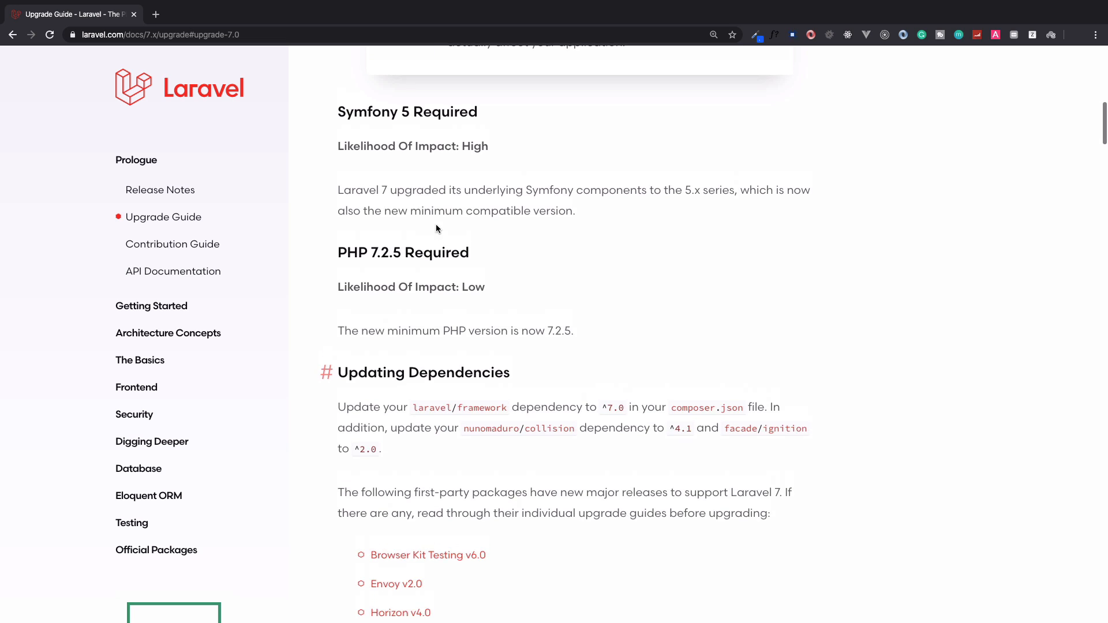
scroll(down, 3)
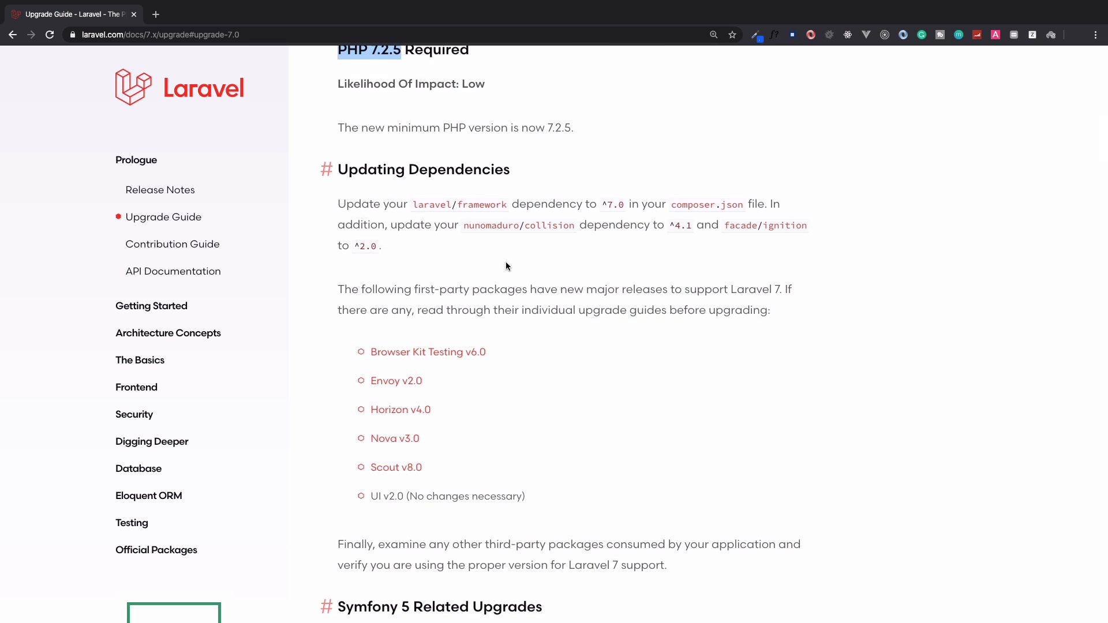
drag(464, 225, 546, 224)
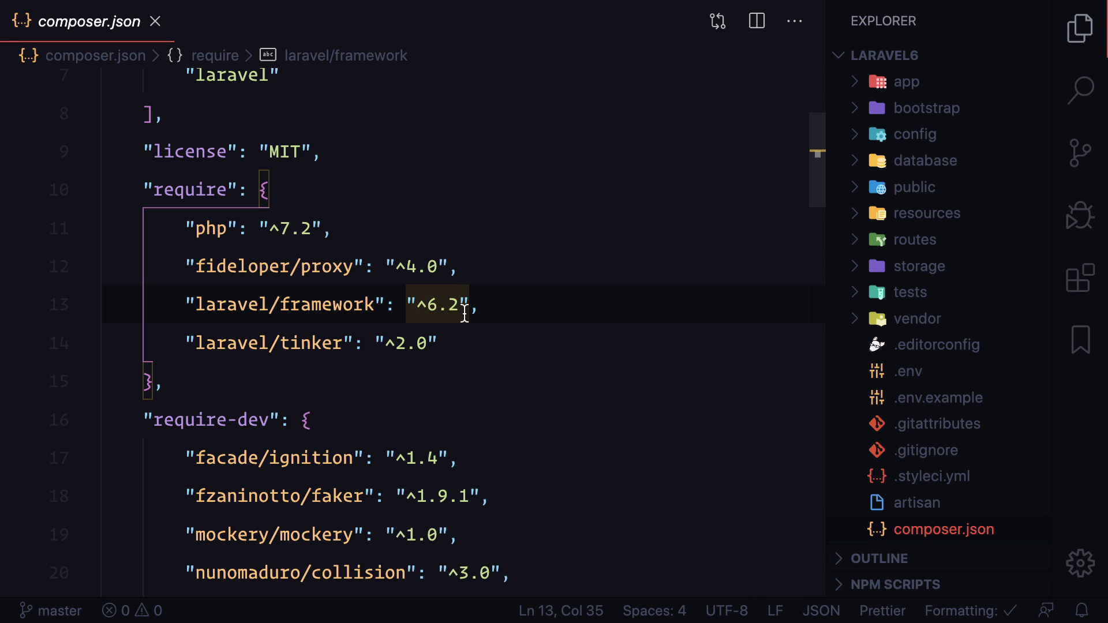
Change laravel/framework from 6.2 to 7.0 and set facade/ignition to 2.0 in composer.json
click(503, 305)
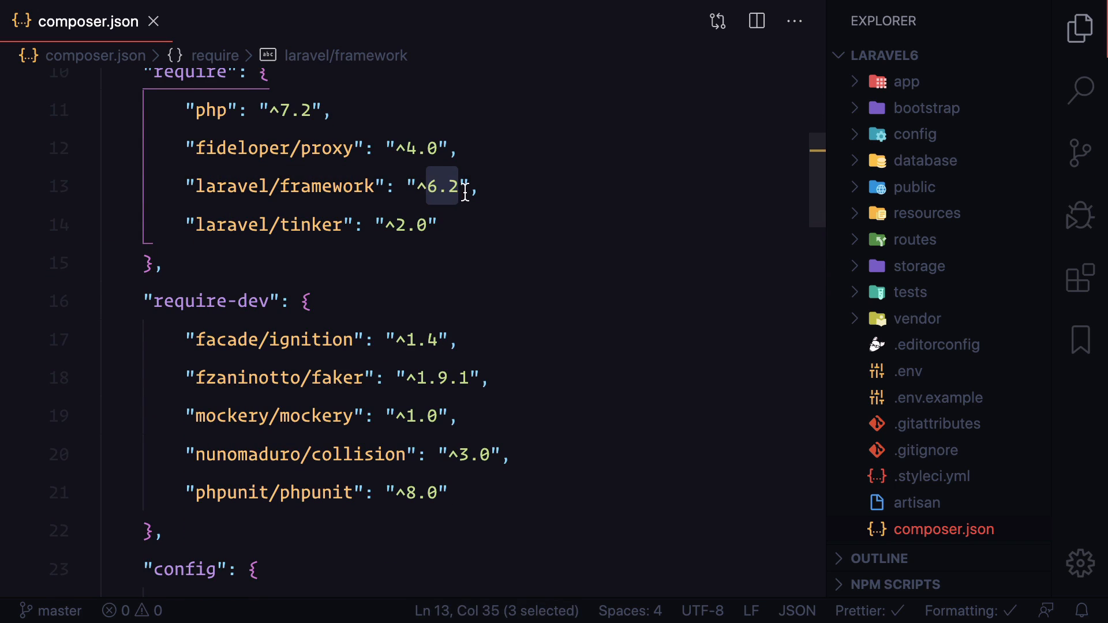
text(7.0)
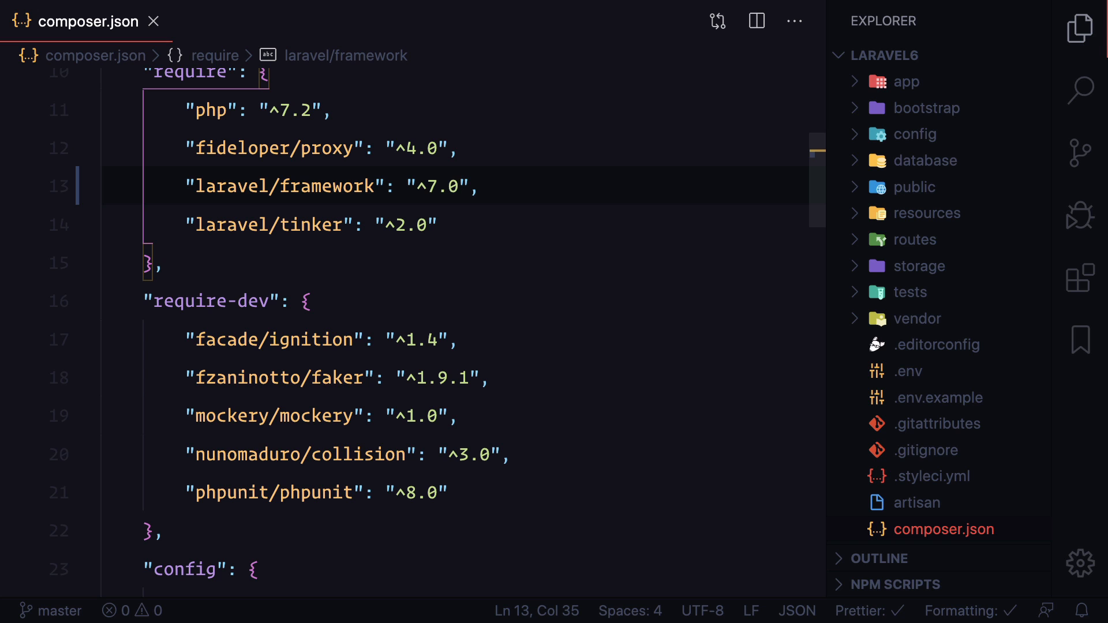
scroll(down, 3)
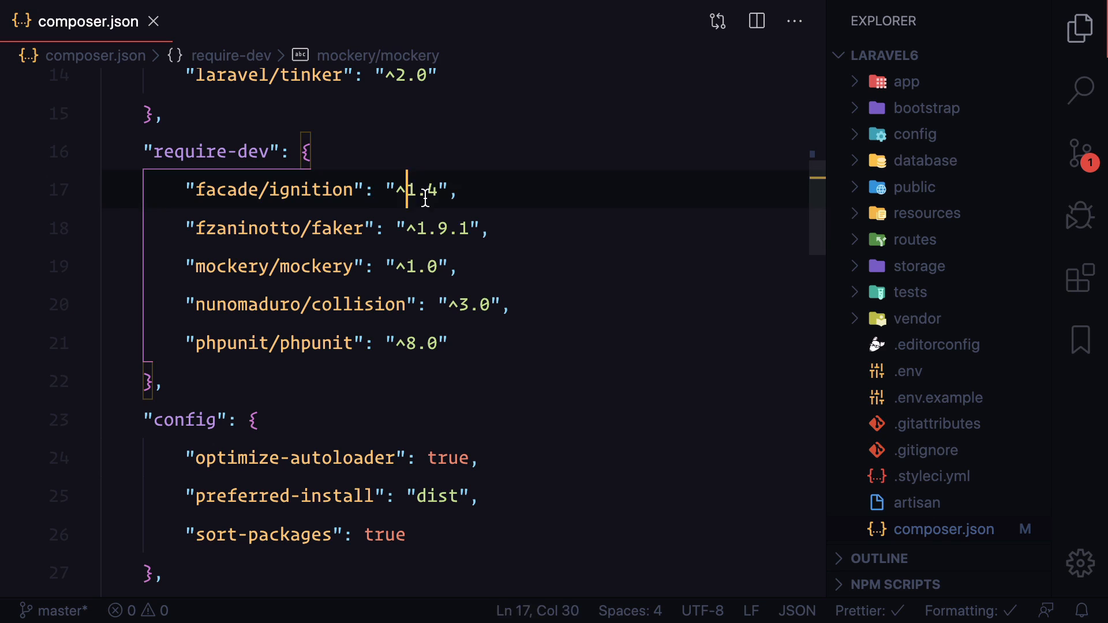
text(2.0)
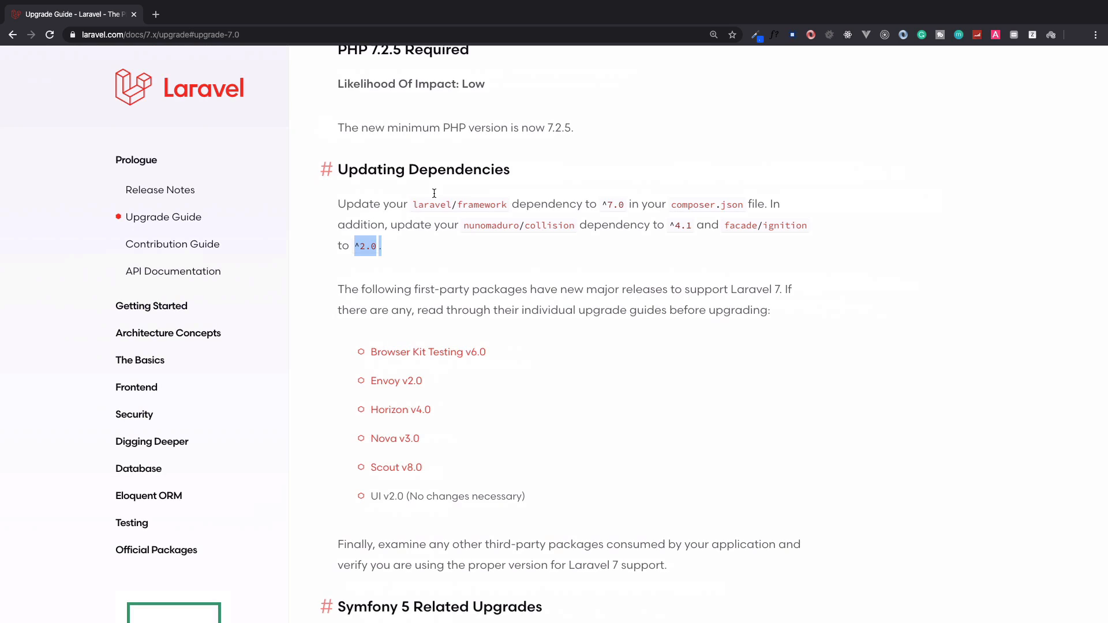
Follow the Miscellaneous section's 'GitHub repository' link to laravel/laravel
scroll(down, 3)
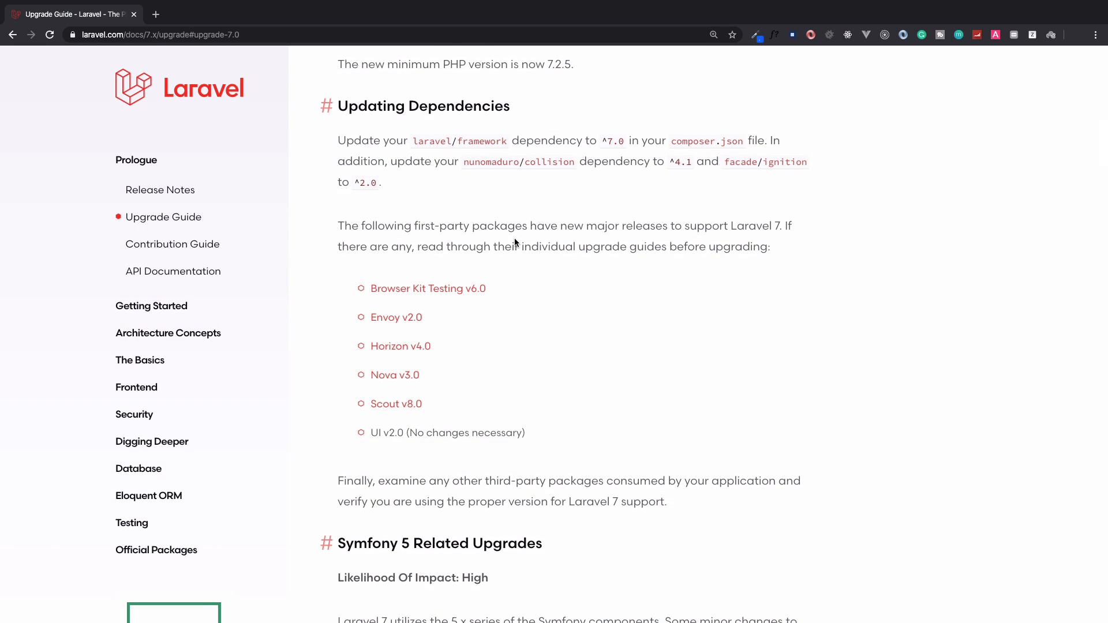
scroll(down, 3)
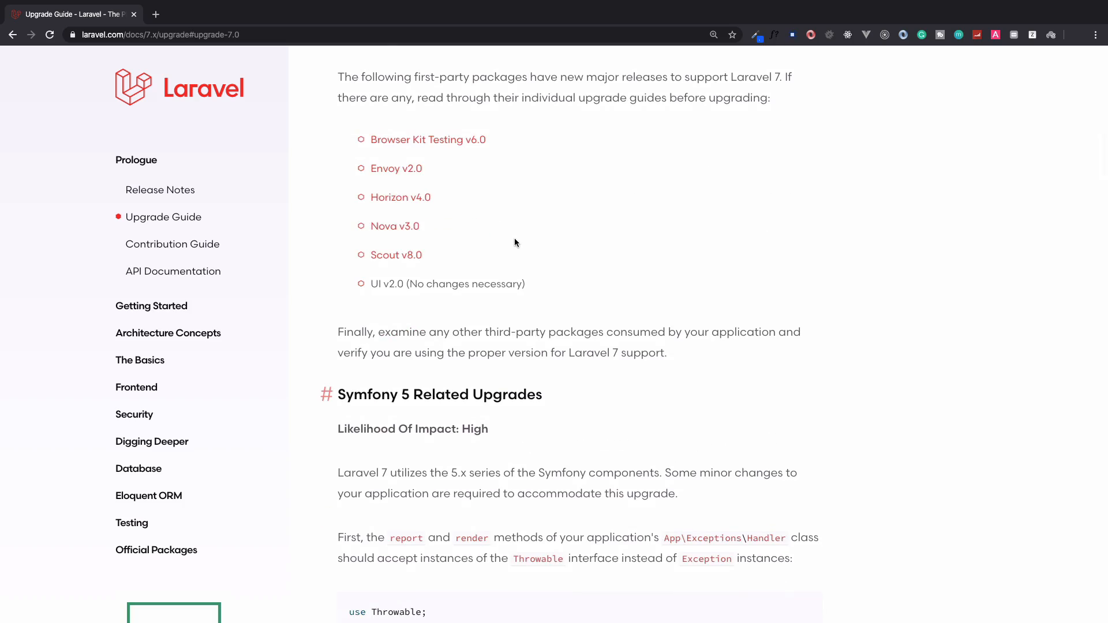
scroll(down, 3)
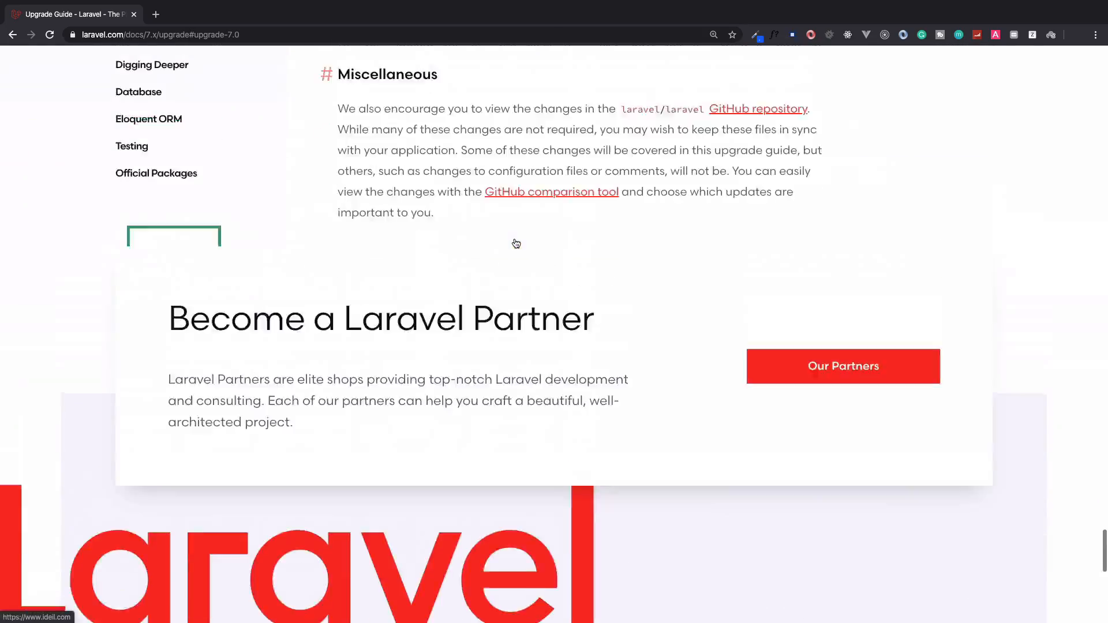
scroll(up, 3)
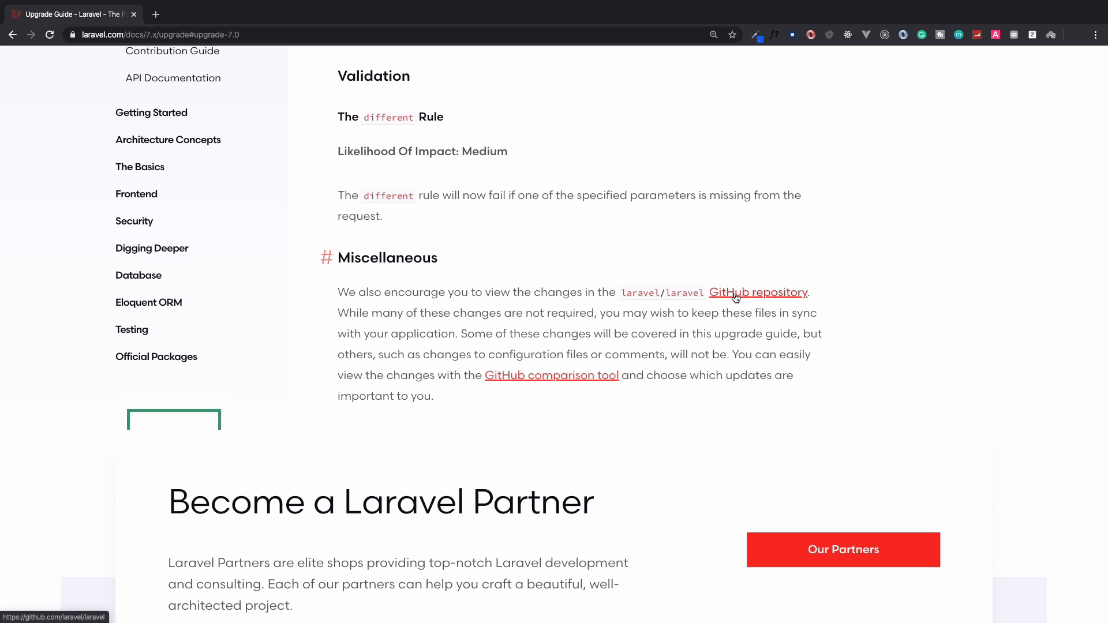
click(759, 292)
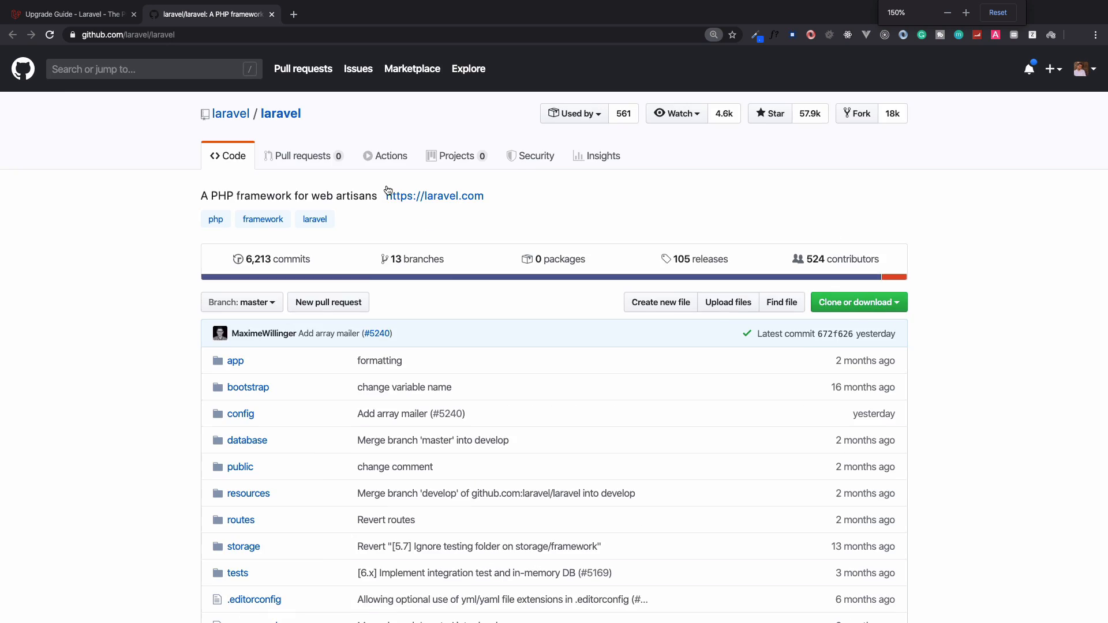
Open laravel/laravel's composer.json on GitHub and select its PHP 7.2.5 requirement
scroll(down, 3)
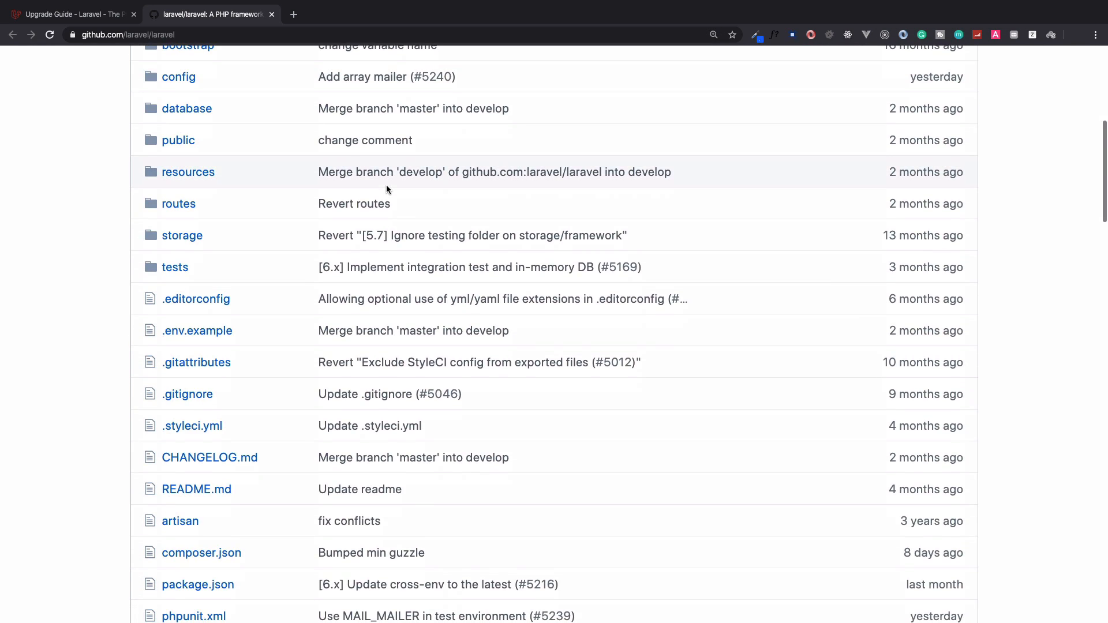
click(201, 317)
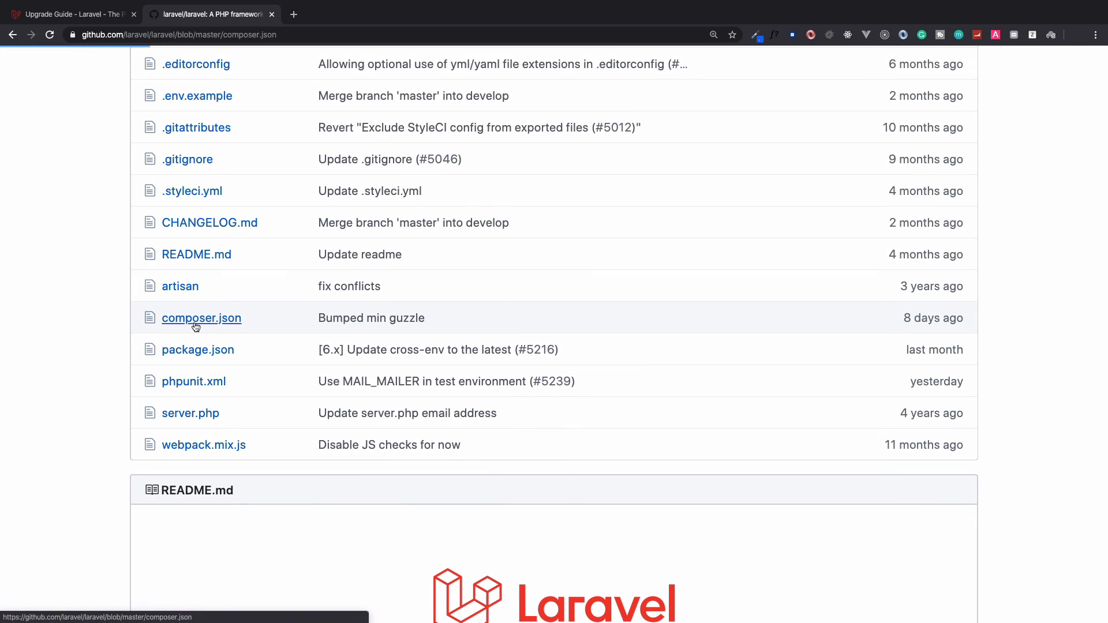
click(201, 317)
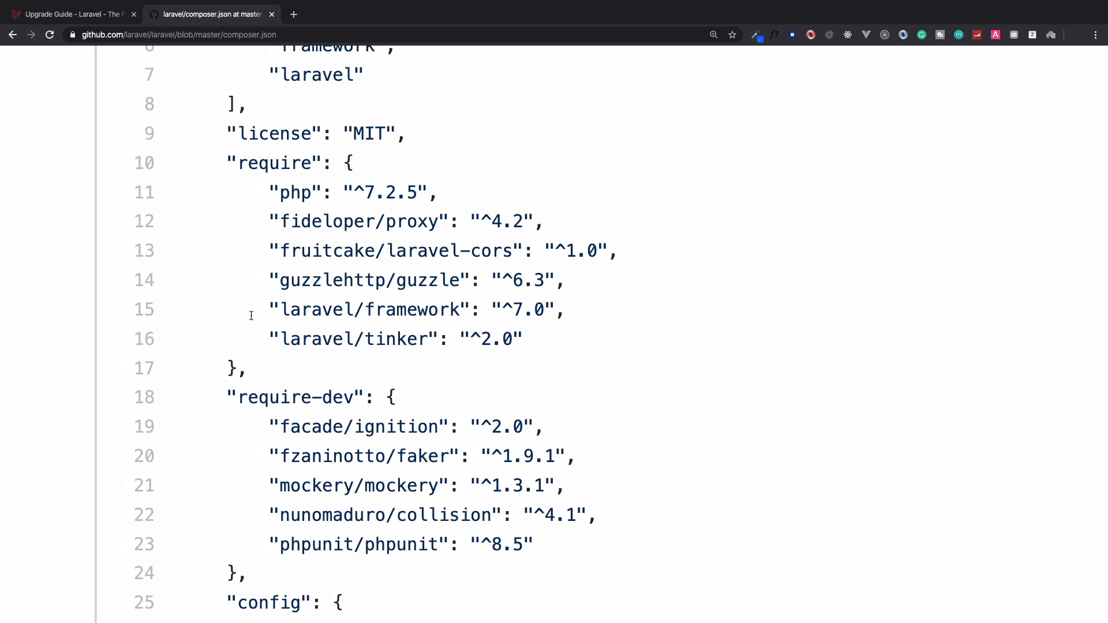
mouse_move(345, 215)
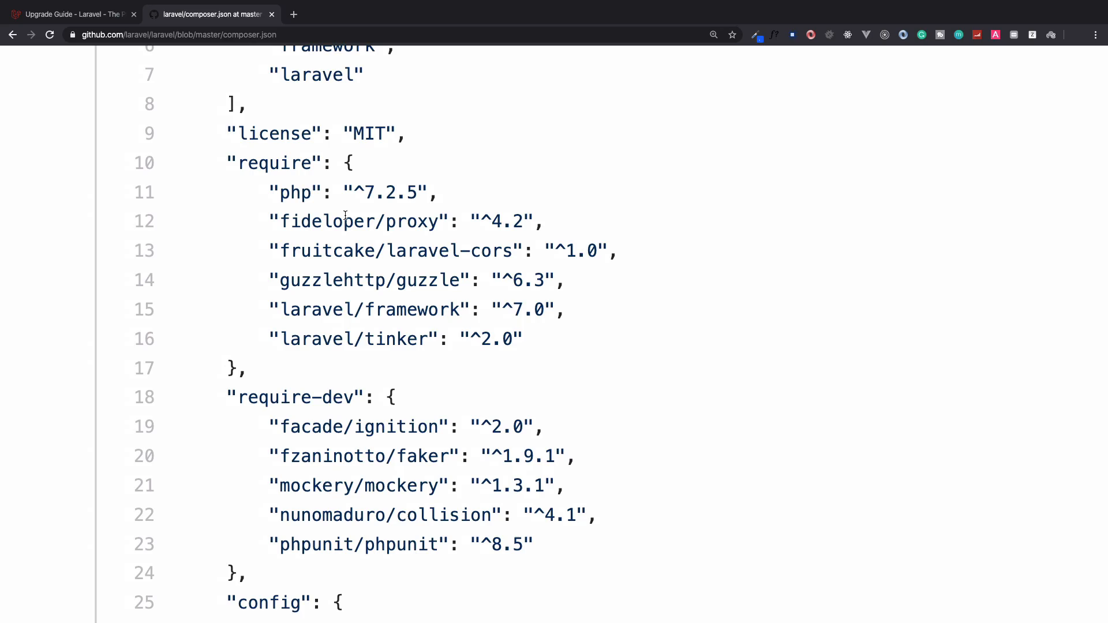
double_click(390, 192)
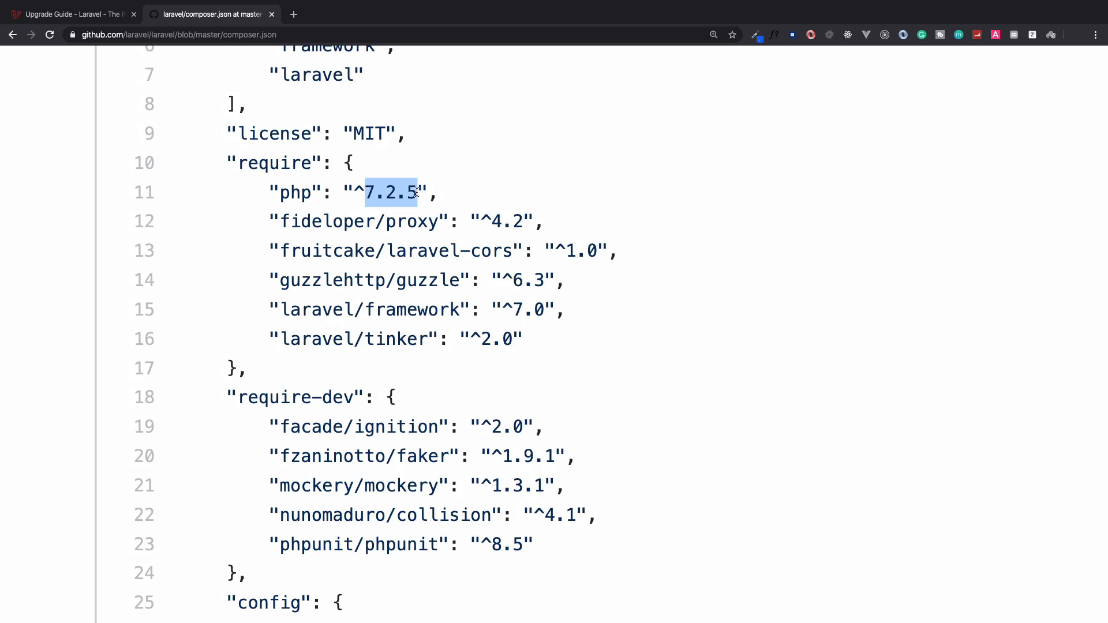
Highlight the guide's 'PHP 7.2.5 Required' heading, then set the project's php constraint to ^7.2.5
click(70, 13)
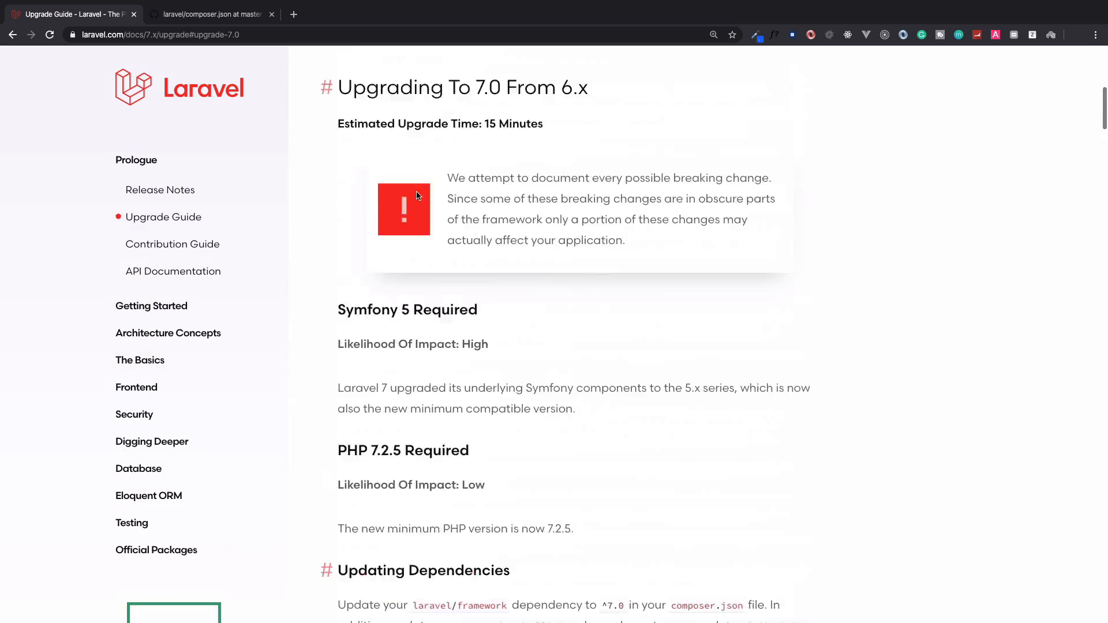
scroll(down, 3)
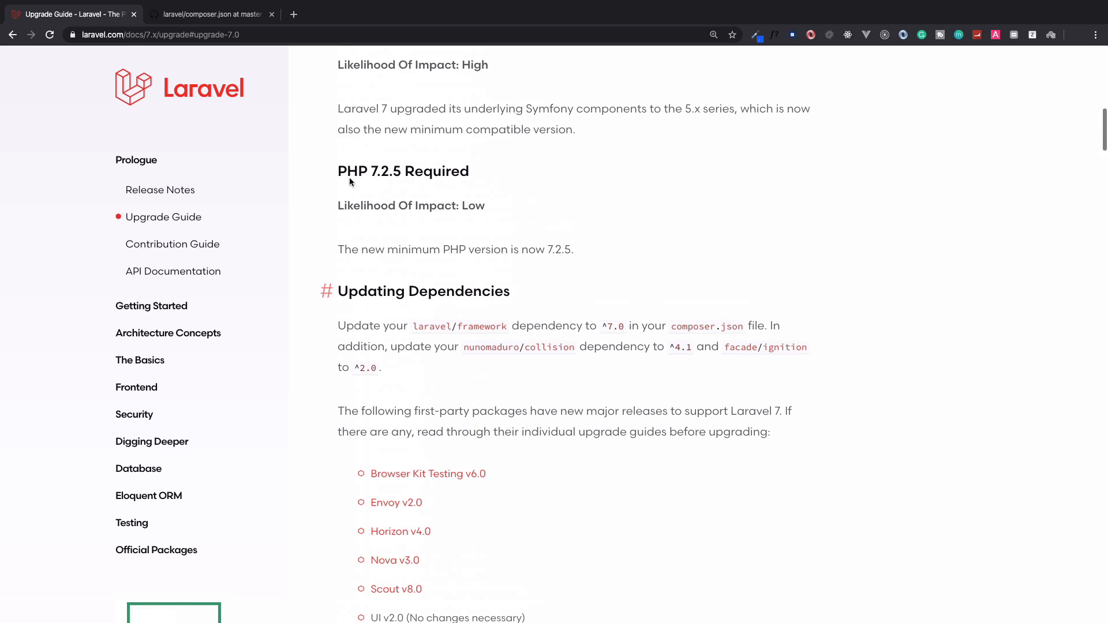
drag(337, 170, 387, 171)
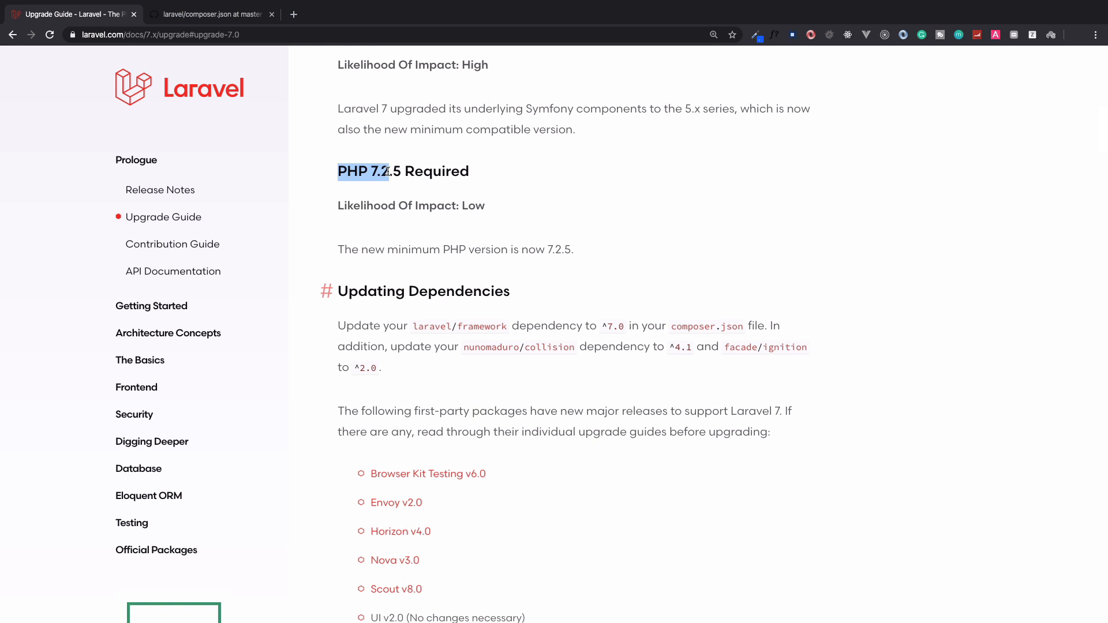
click(209, 13)
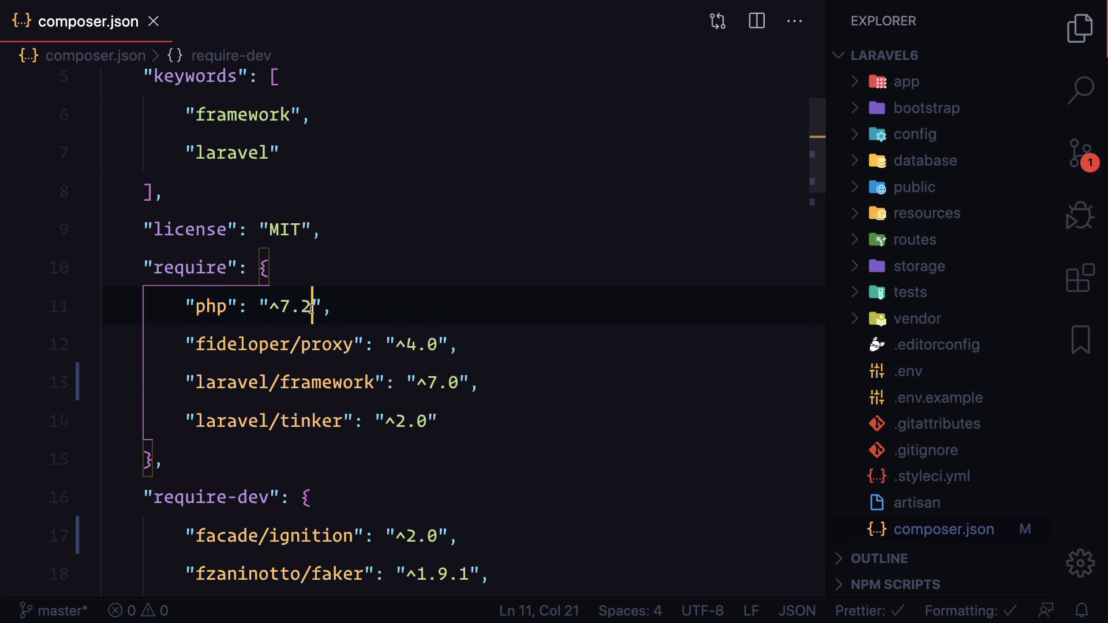
text(5)
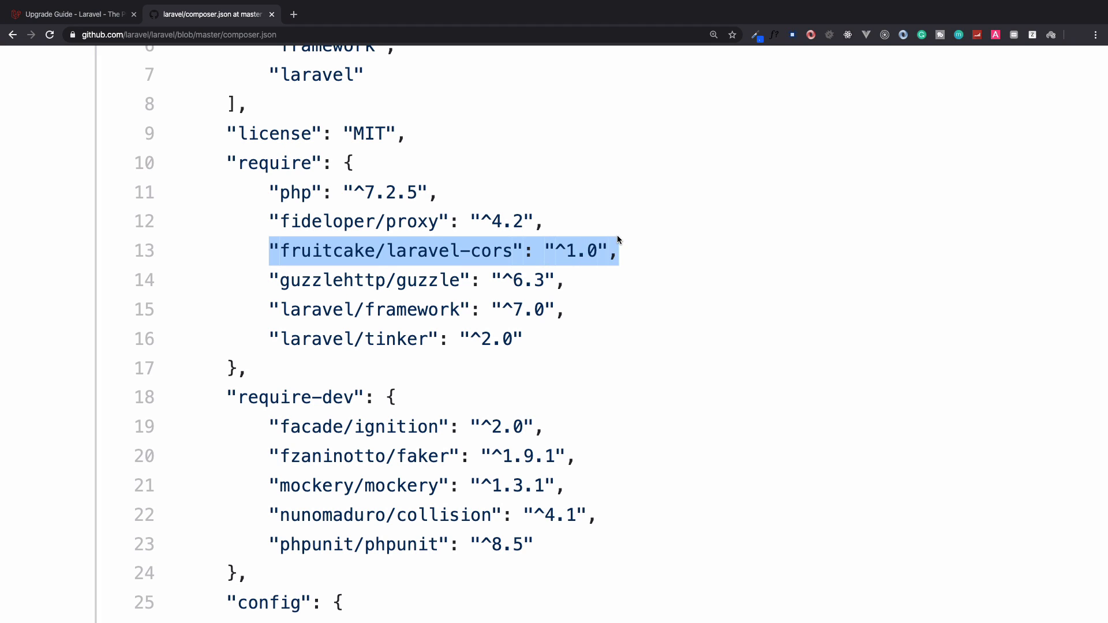
Add "fruitcake/laravel-cors": "^1.0" below laravel/framework, then select guzzlehttp/guzzle in the reference file
click(377, 251)
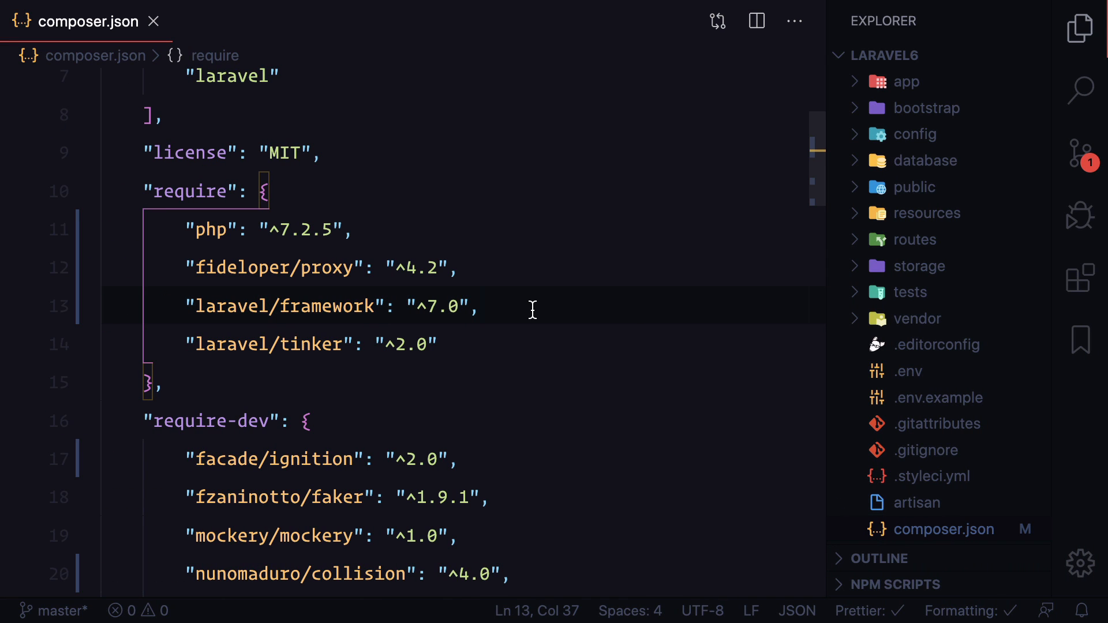
key(Enter)
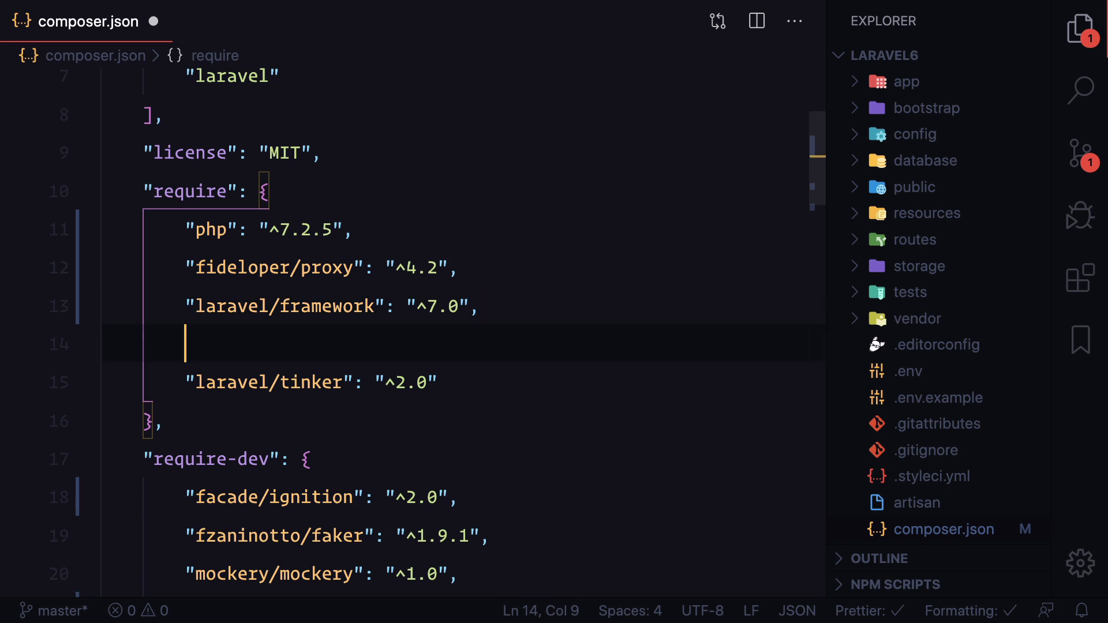
text("fruitcake/laravel-cors": "^1.0",)
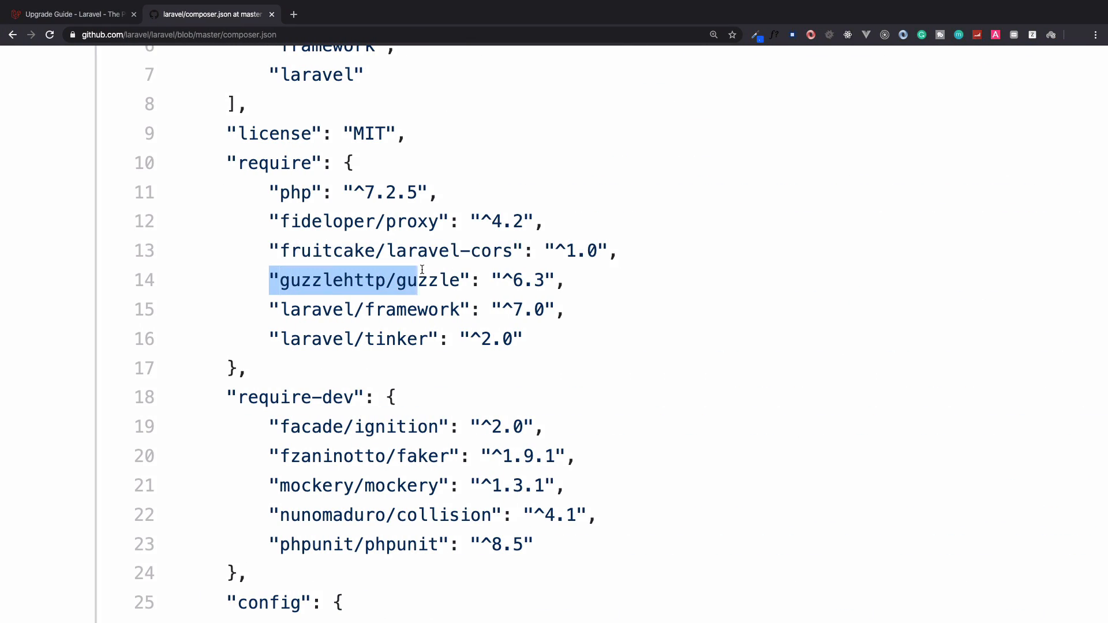
click(591, 290)
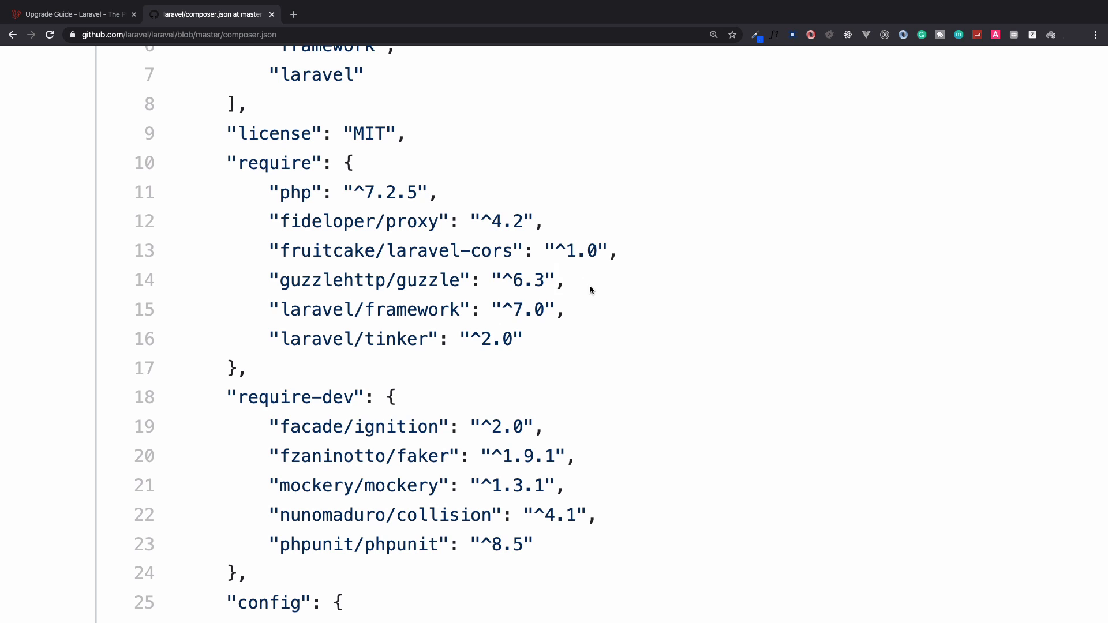
drag(268, 250, 566, 280)
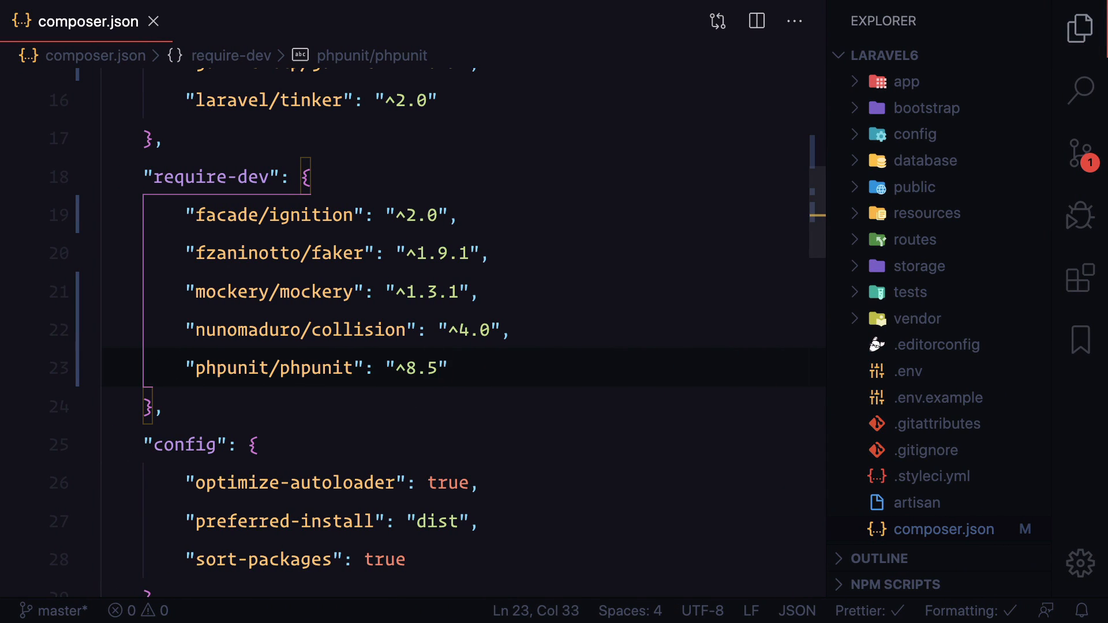
Open an integrated terminal at the laravel6 project root
click(513, 329)
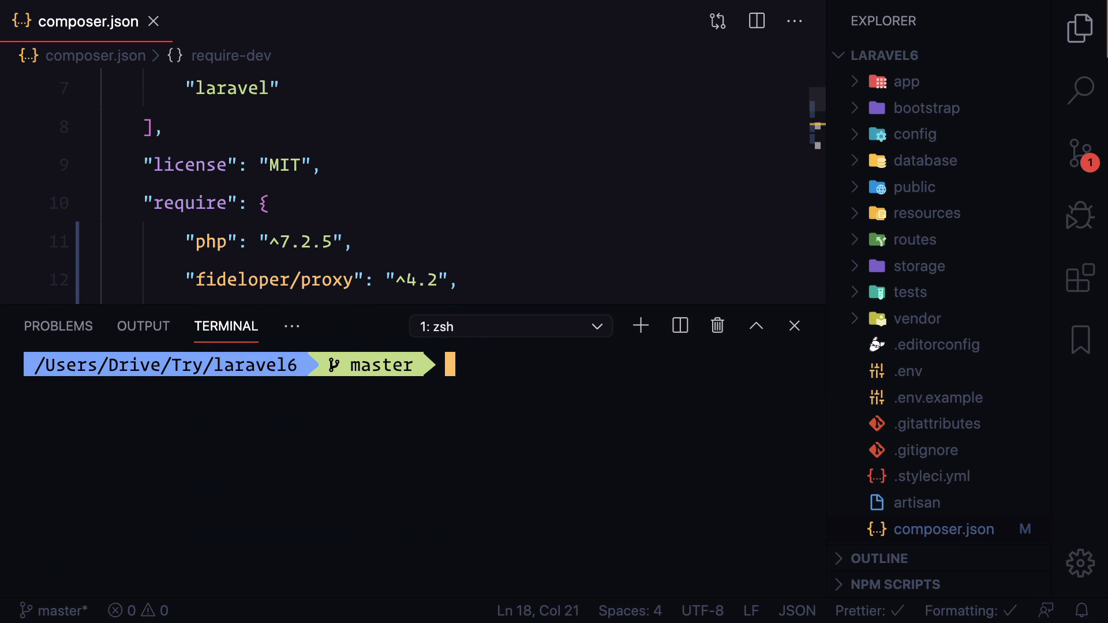
Run composer update and scroll its output to the Handler fatal errors
text(composer update)
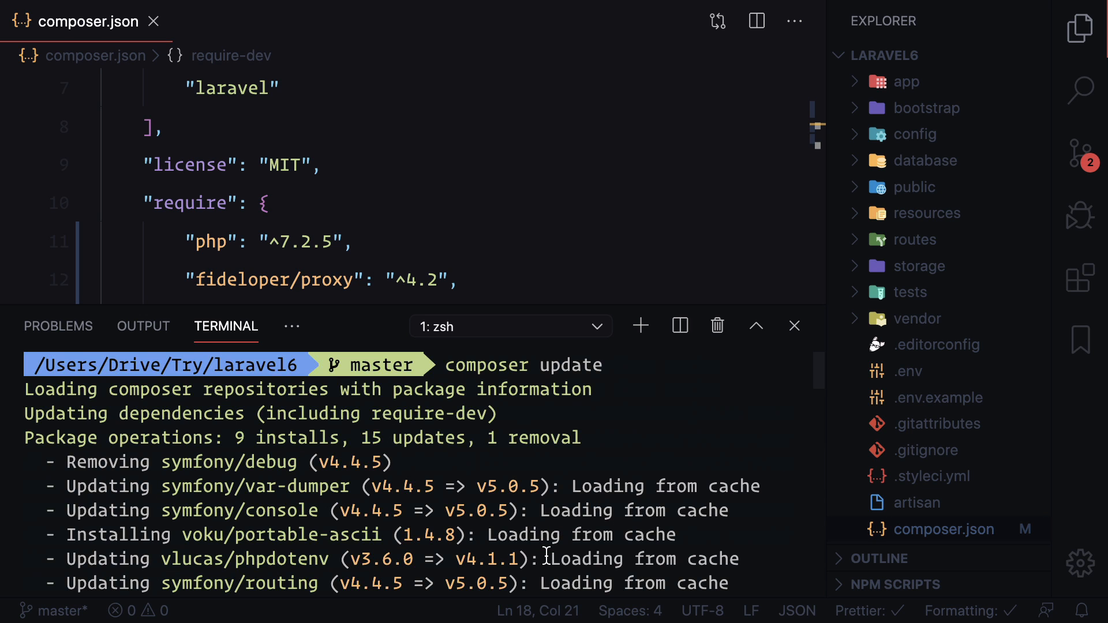
scroll(down, 3)
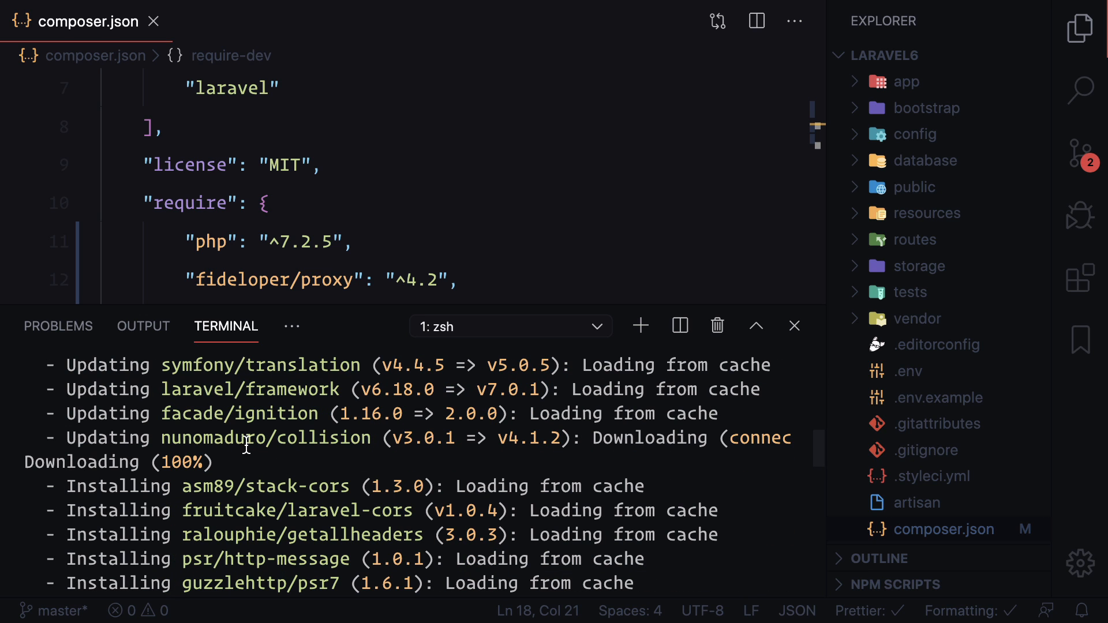
mouse_move(387, 402)
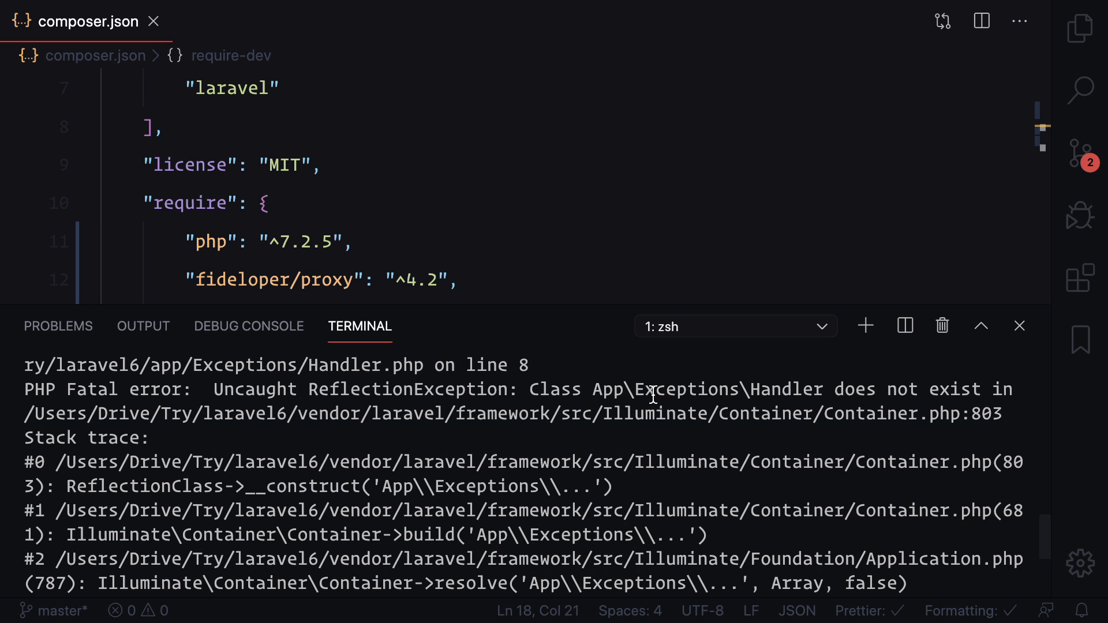
scroll(down, 3)
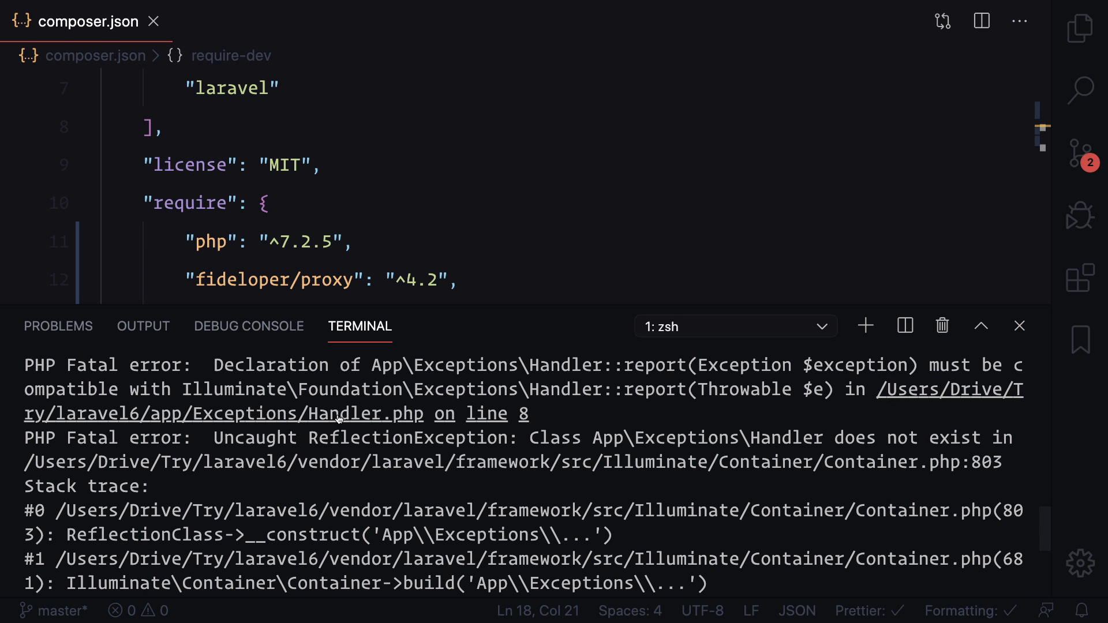
mouse_move(480, 428)
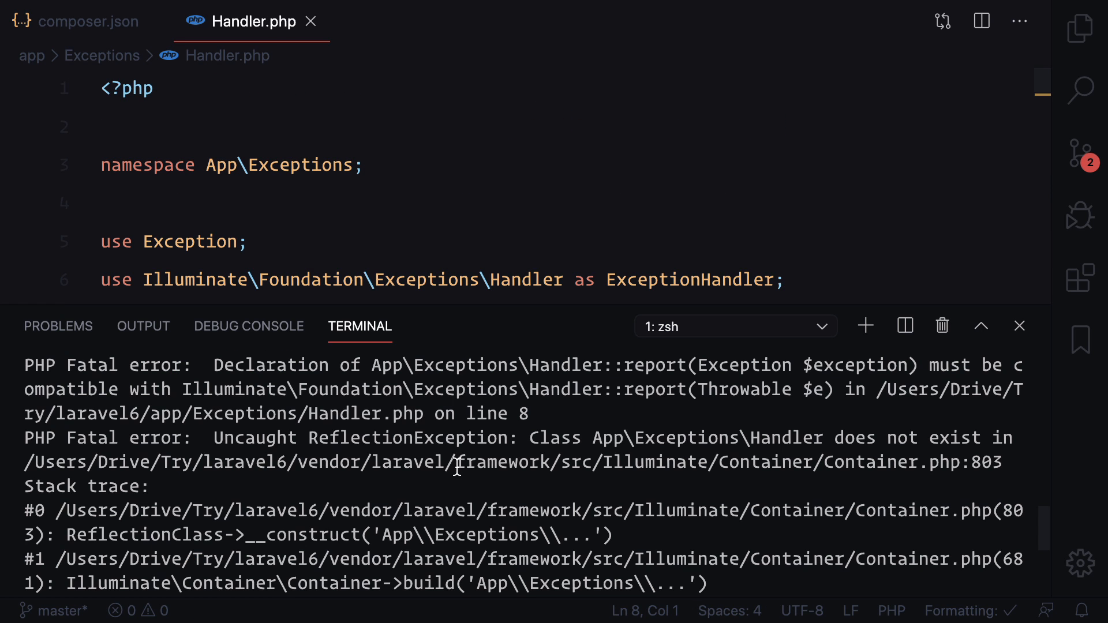
Dismiss the error output, show the file tree, and open app/Exceptions/Handler.php
click(87, 21)
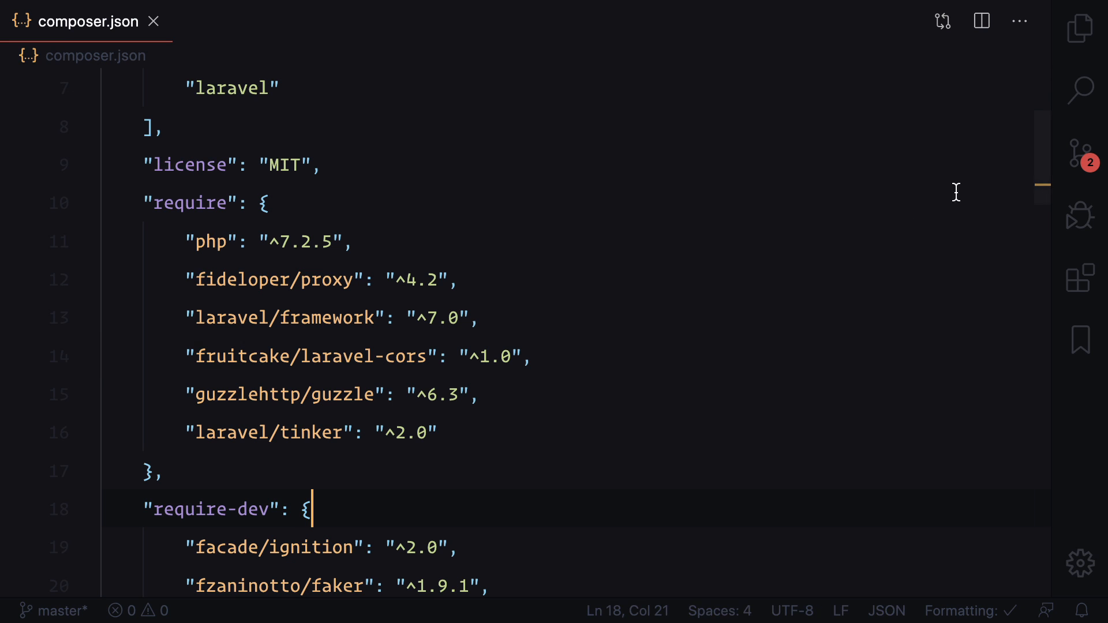
click(1078, 29)
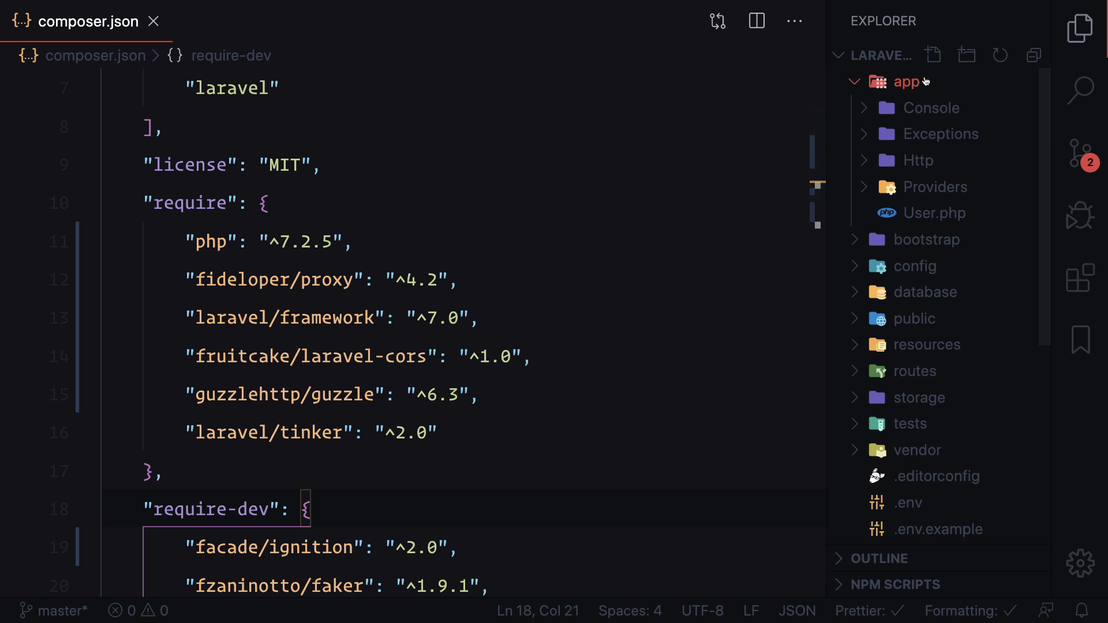
click(955, 160)
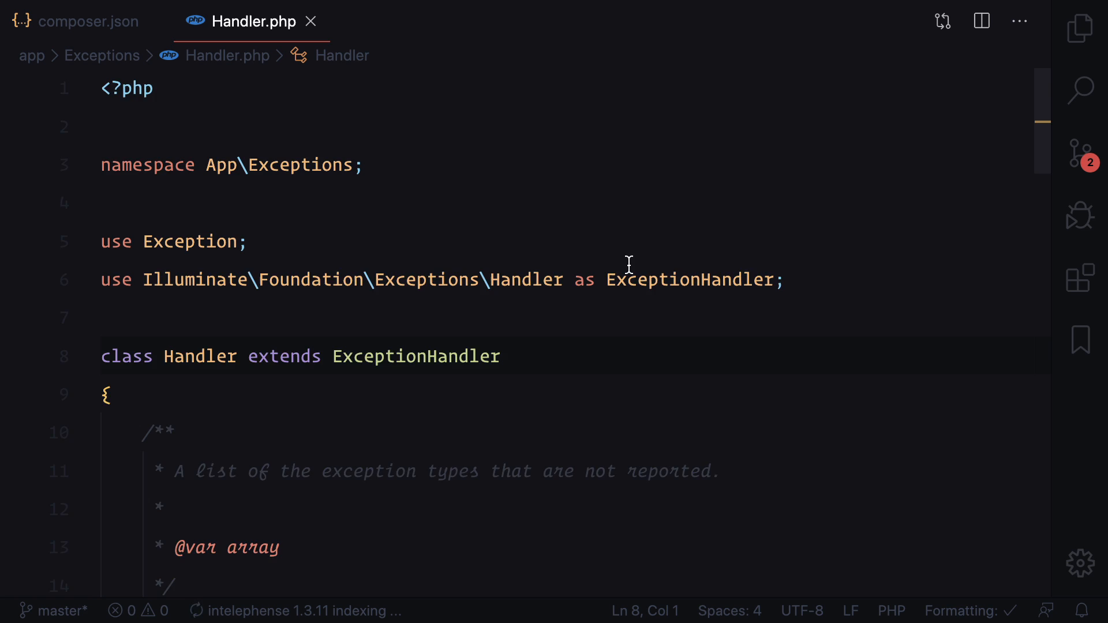
scroll(down, 3)
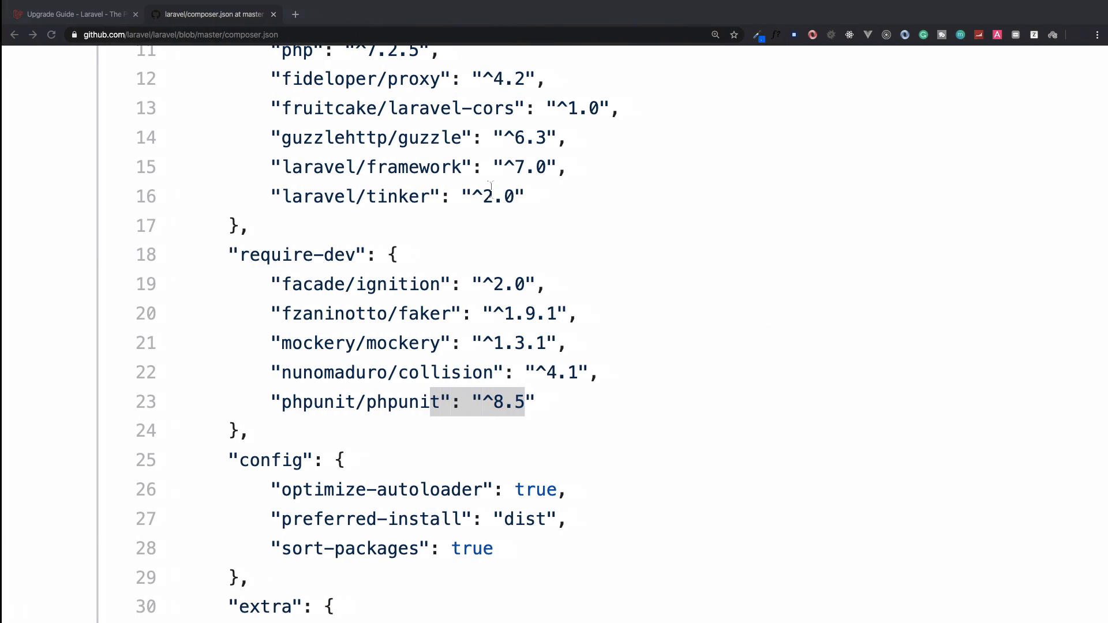
Jump to the Upgrade Guide's Symfony 5 Related Upgrades notes and select the Throwable sample
click(71, 13)
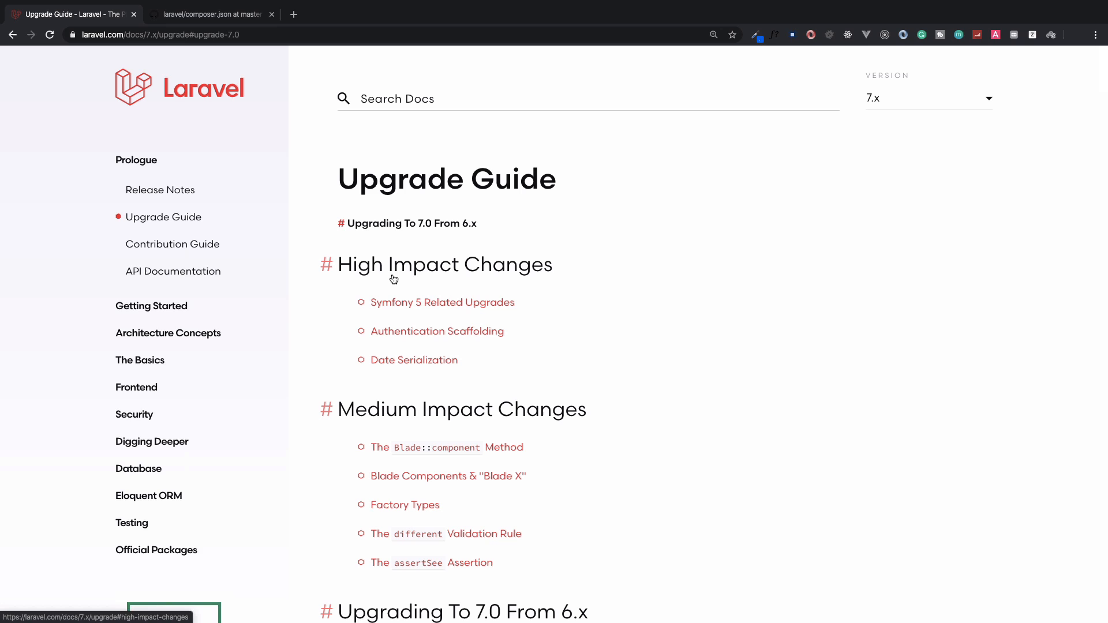
click(441, 302)
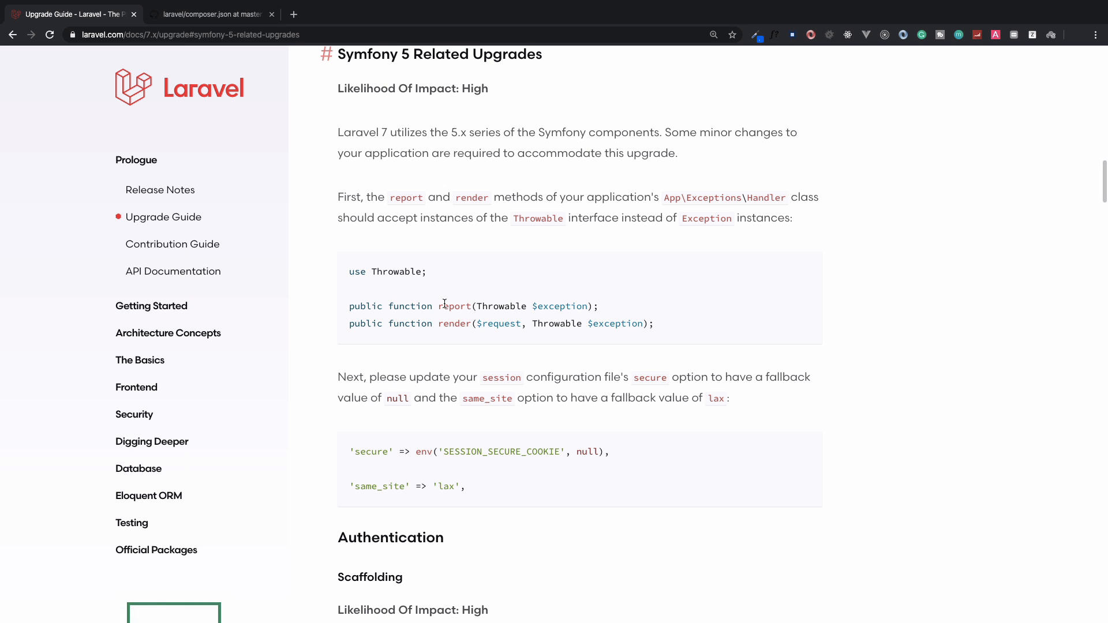
double_click(501, 306)
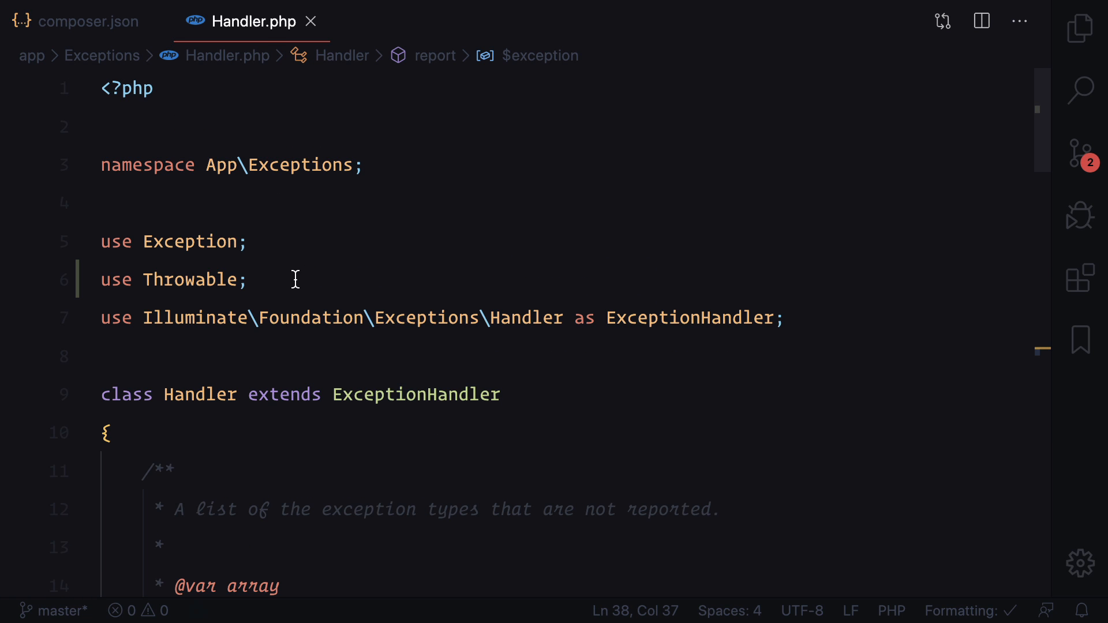
Add 'use Throwable;' and make report and render take Throwable instead of Exception
scroll(down, 3)
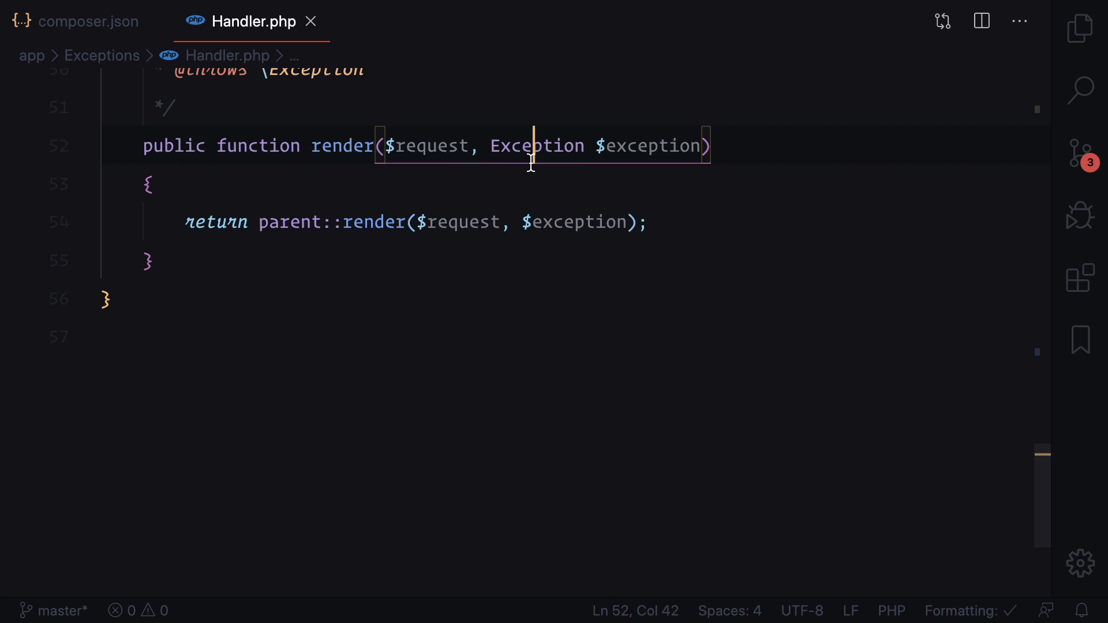
text(Throwable;)
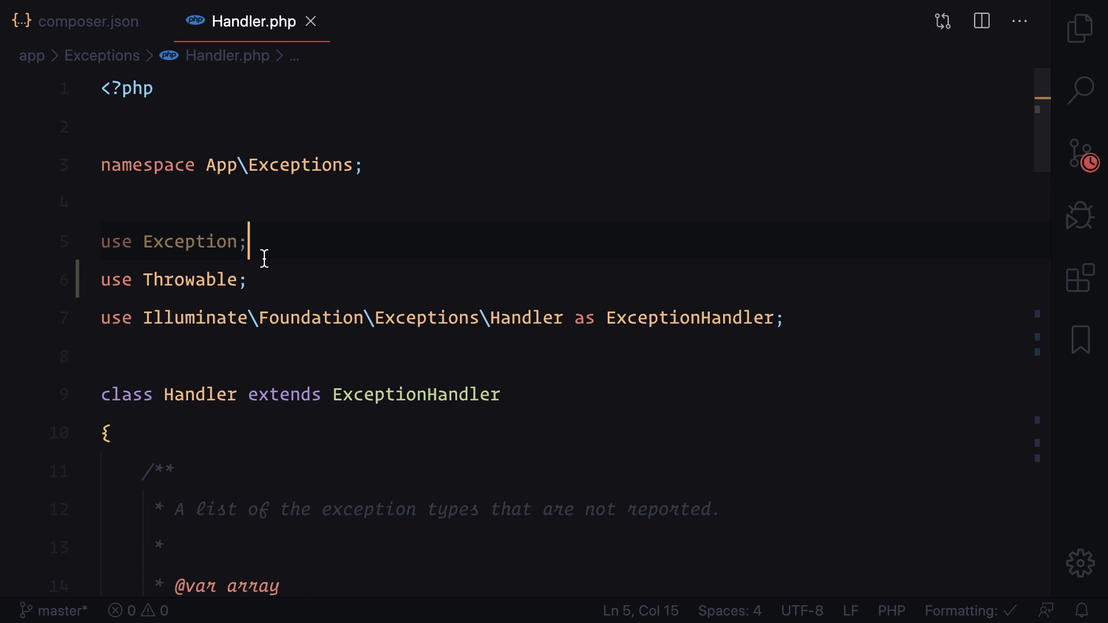
click(88, 21)
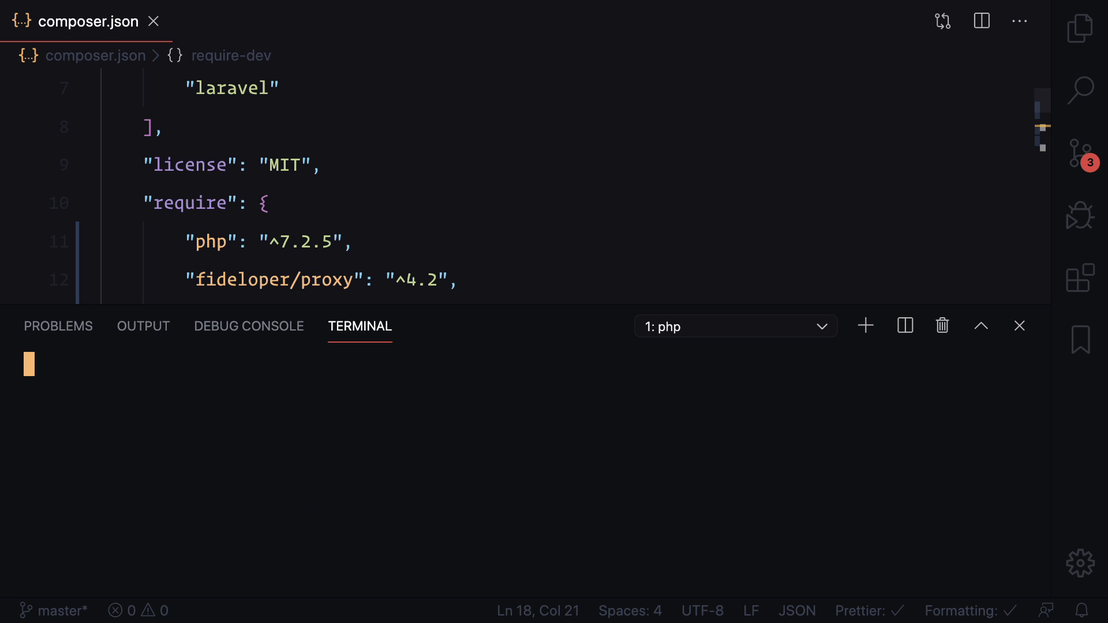
Run 'composer update' to regenerate autoload files and discover fruitcake/laravel-cors
text(composer update)
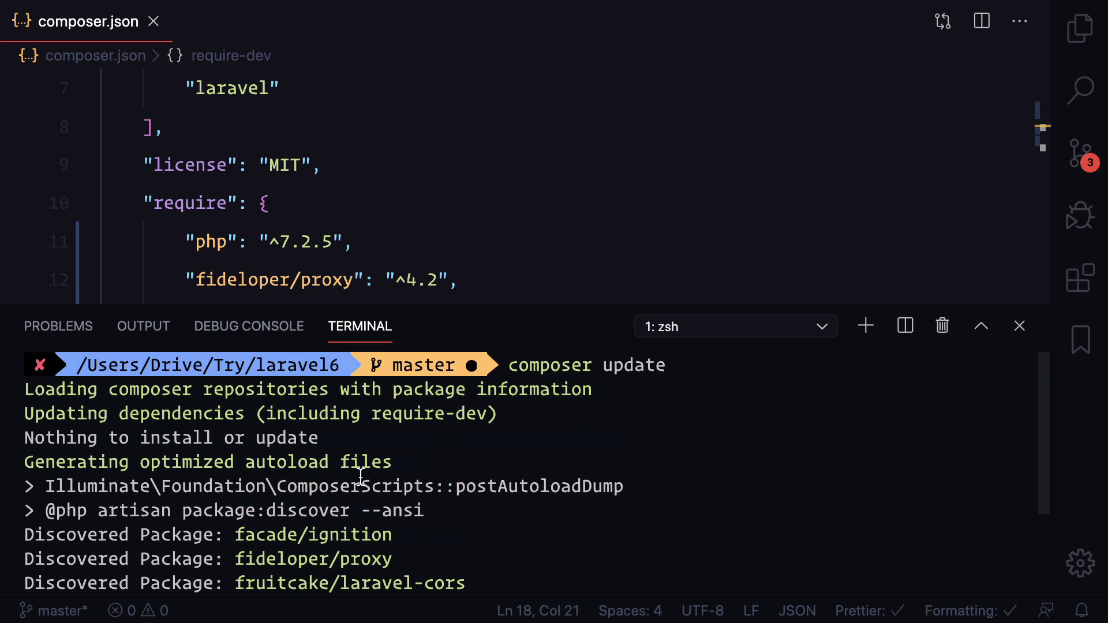
scroll(down, 3)
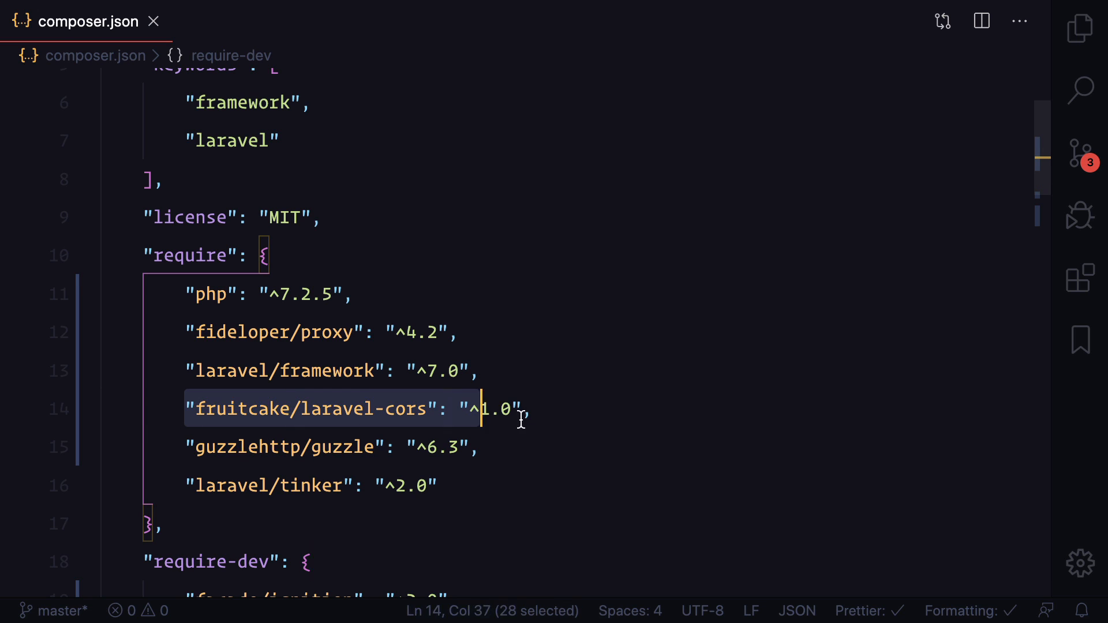
Expand the local config folder, then open cors.php in laravel/laravel's GitHub config folder
click(1080, 29)
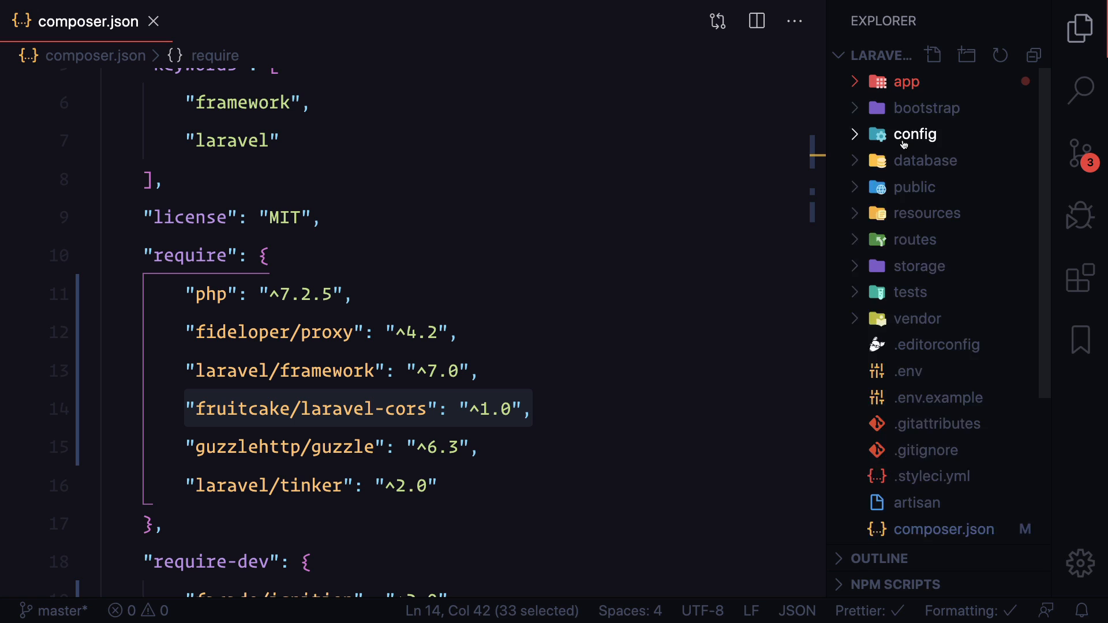
click(914, 134)
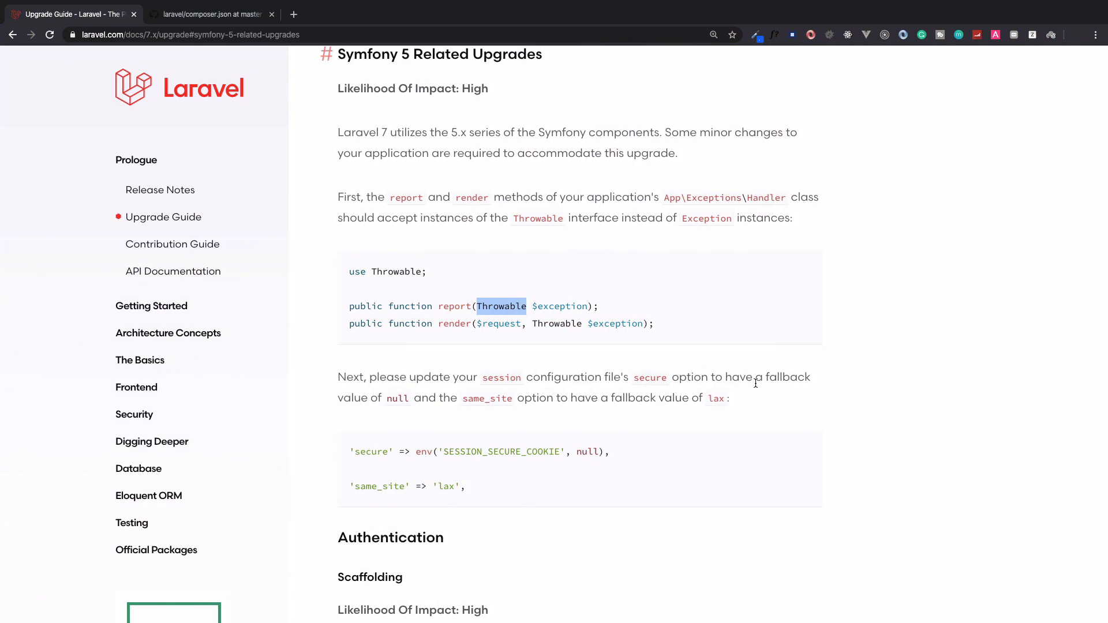
click(208, 14)
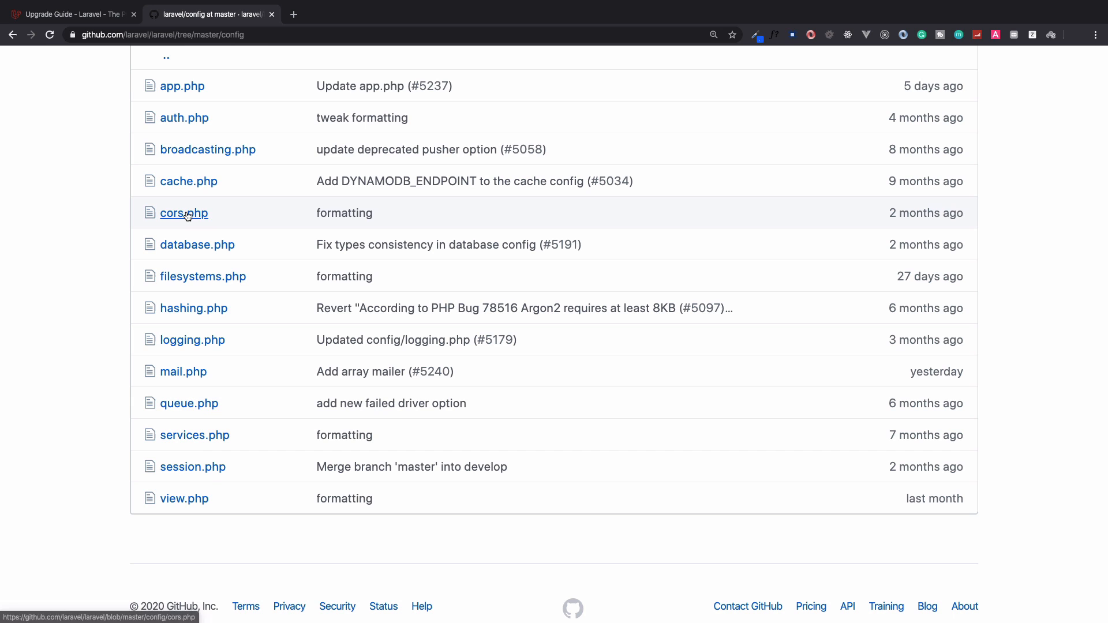
click(182, 213)
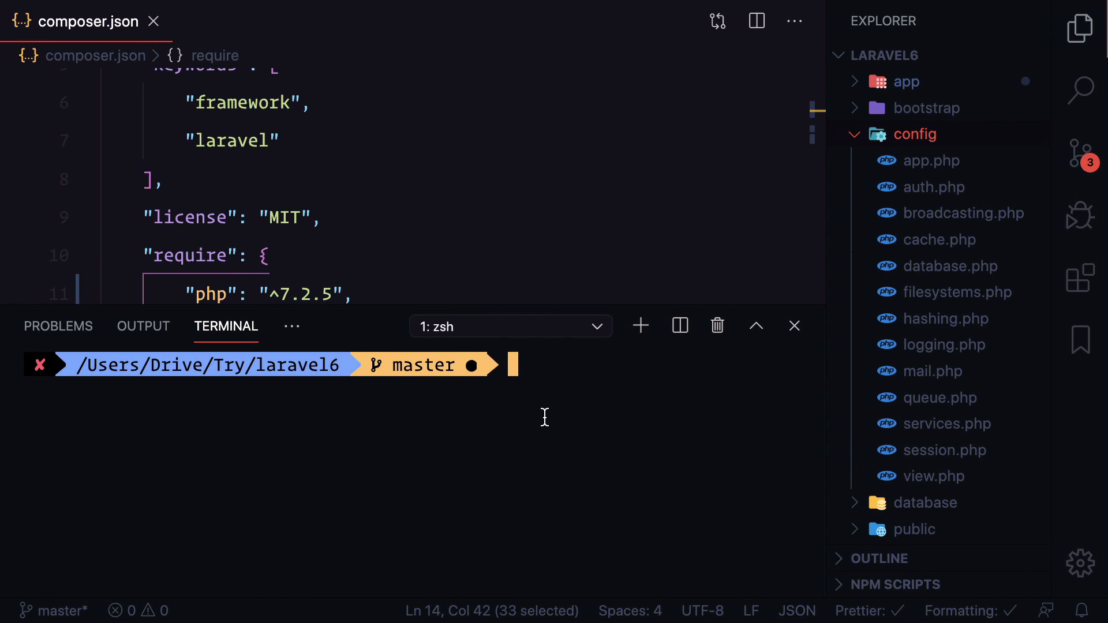
Publish the cors tag (9) with php artisan vendor:publish and open config/cors.php
text(php artisan --version)
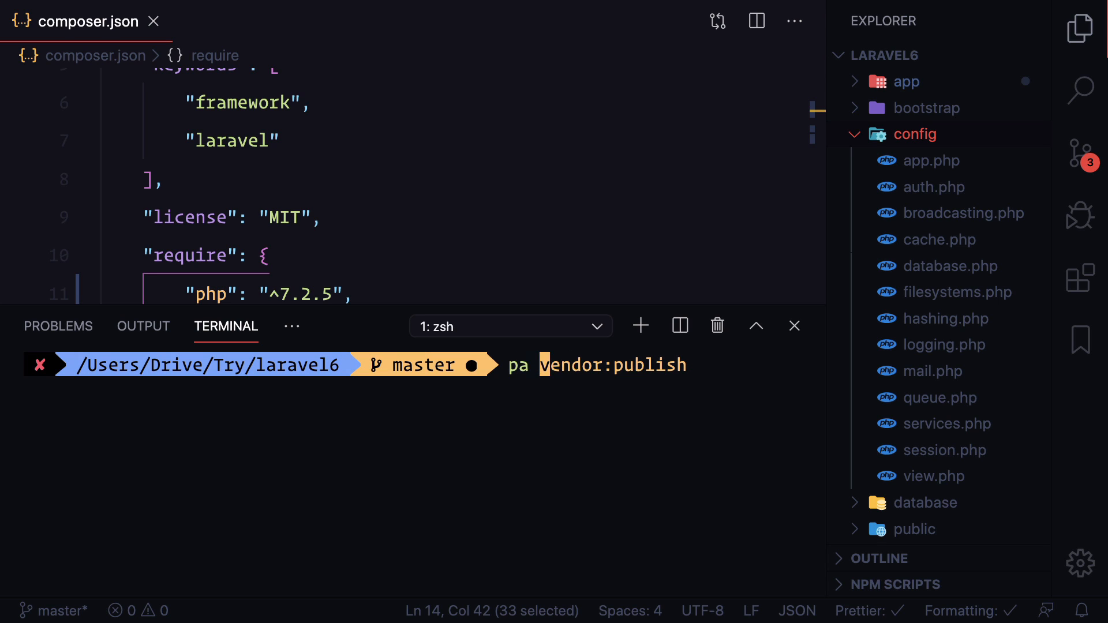
key(Enter)
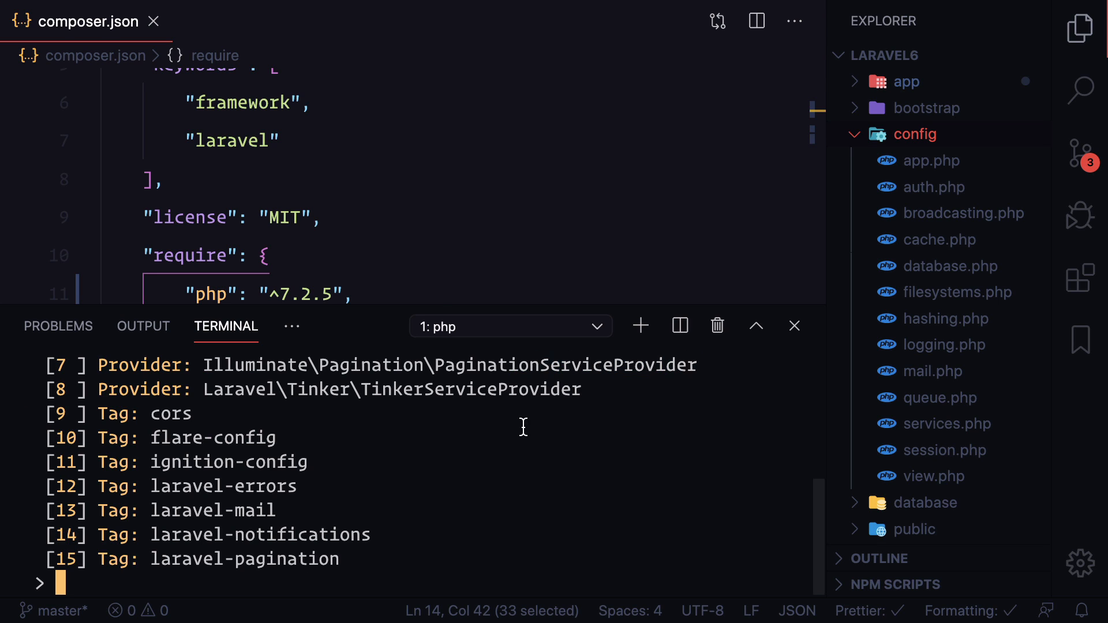
double_click(170, 414)
text(9)
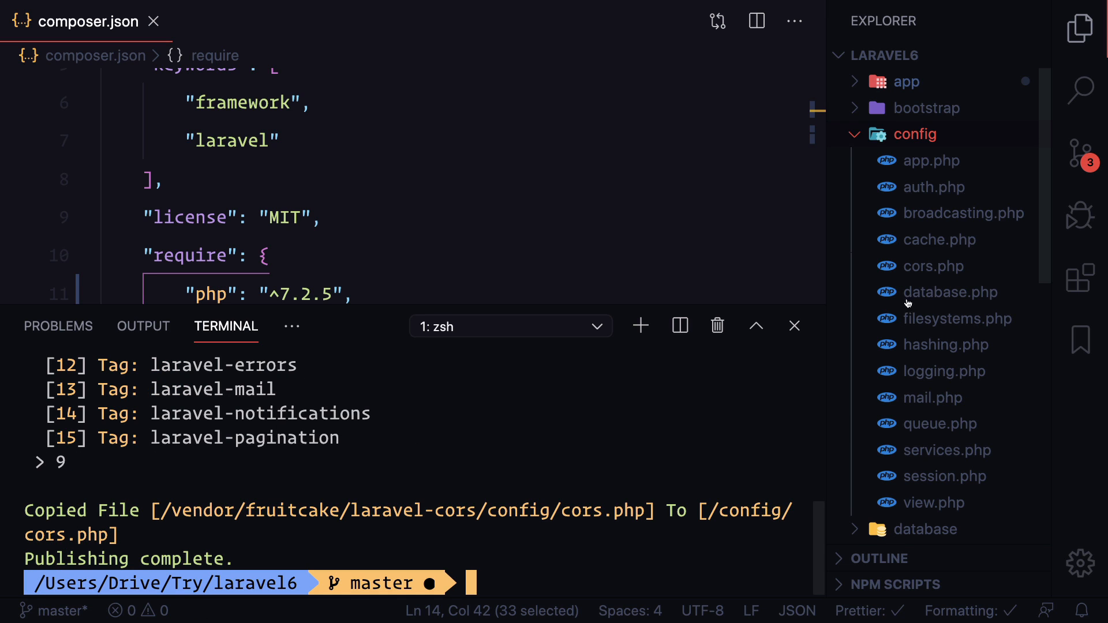
click(934, 266)
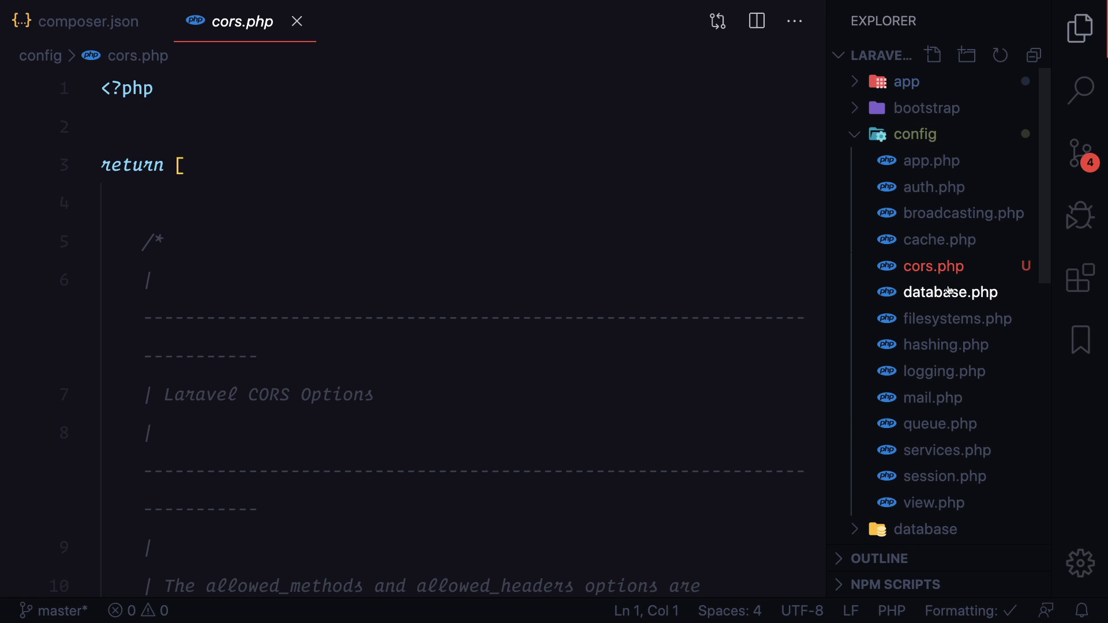
Scroll through the CORS options in the published cors.php
scroll(down, 3)
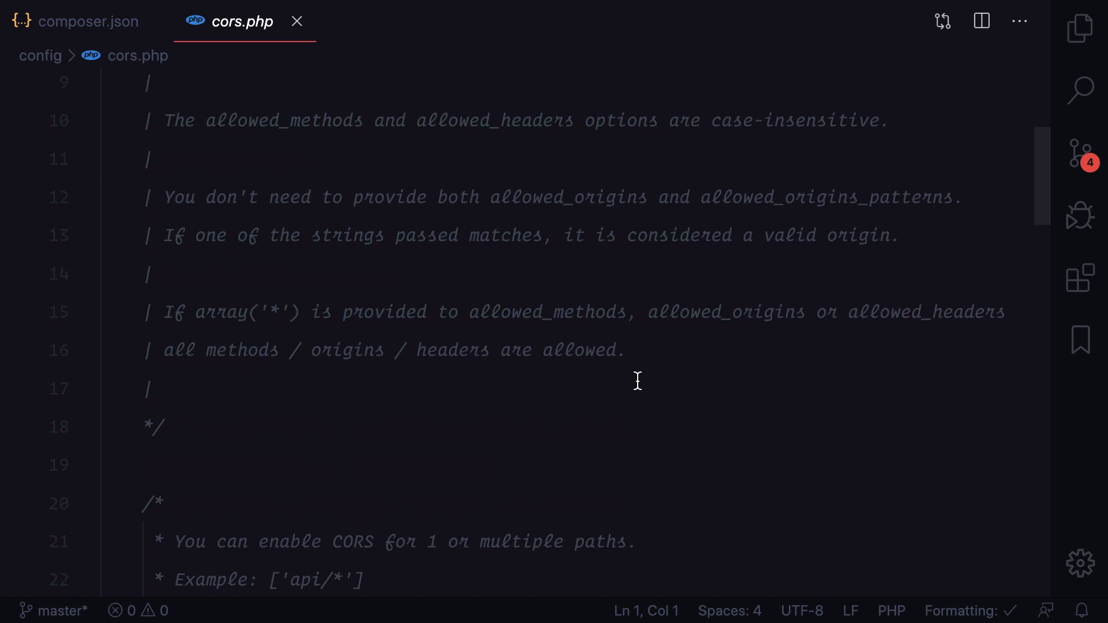
scroll(down, 3)
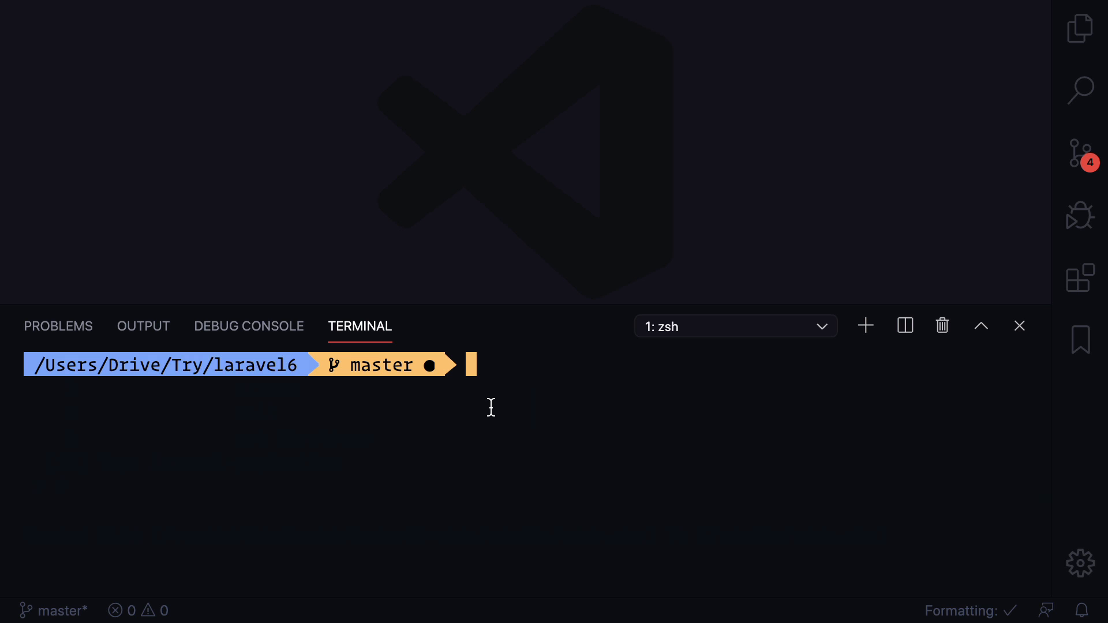
Reopen the Explorer sidebar to reach config/cors.php again
click(1080, 28)
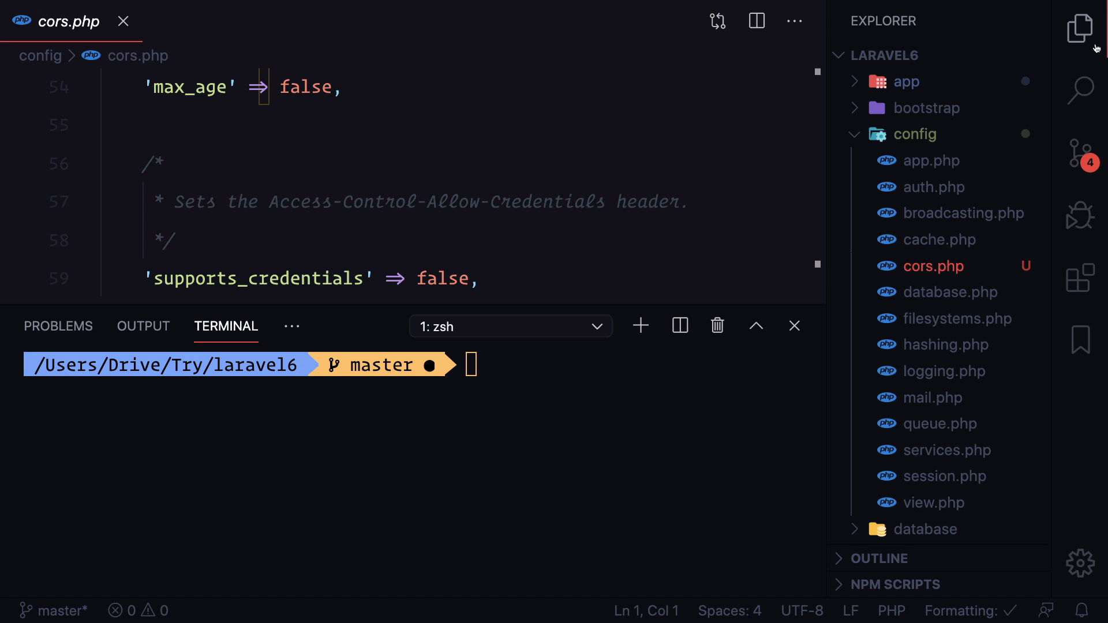